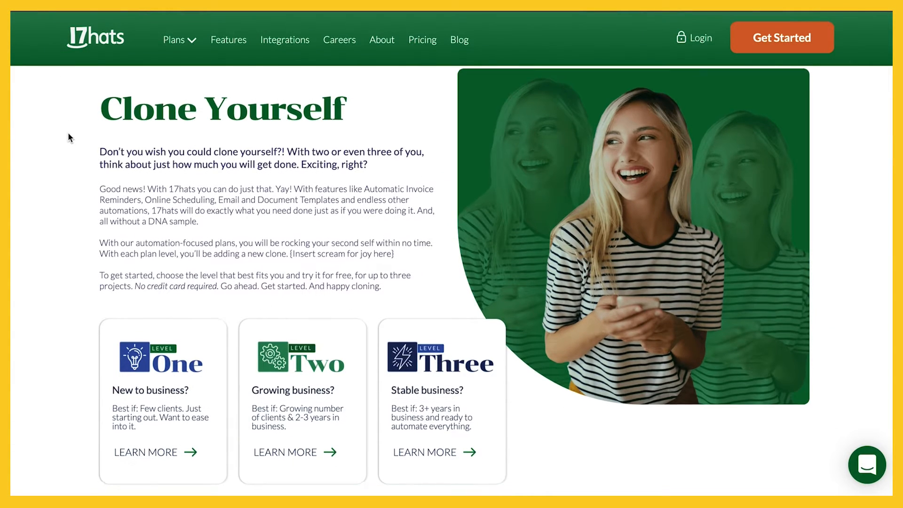
- Scroll down the dashboard toward the Documents & Emails templates section
scroll(down, 3)
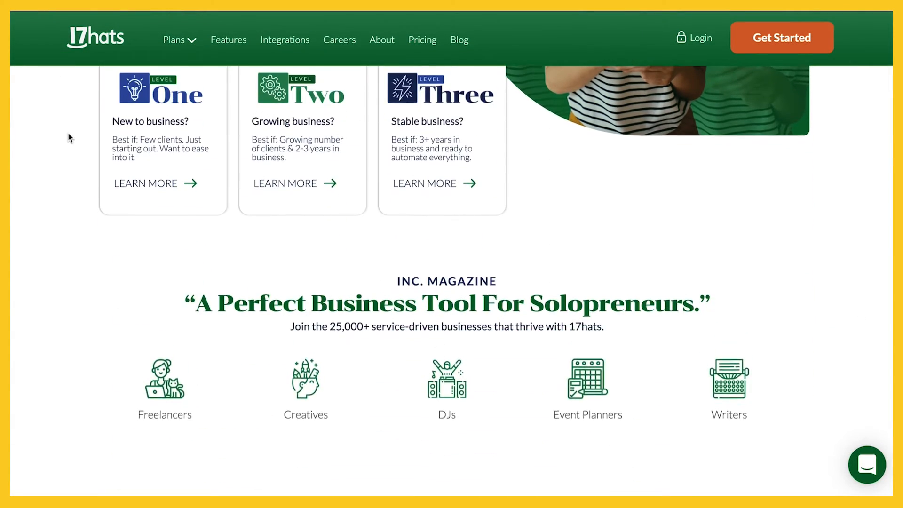
scroll(down, 3)
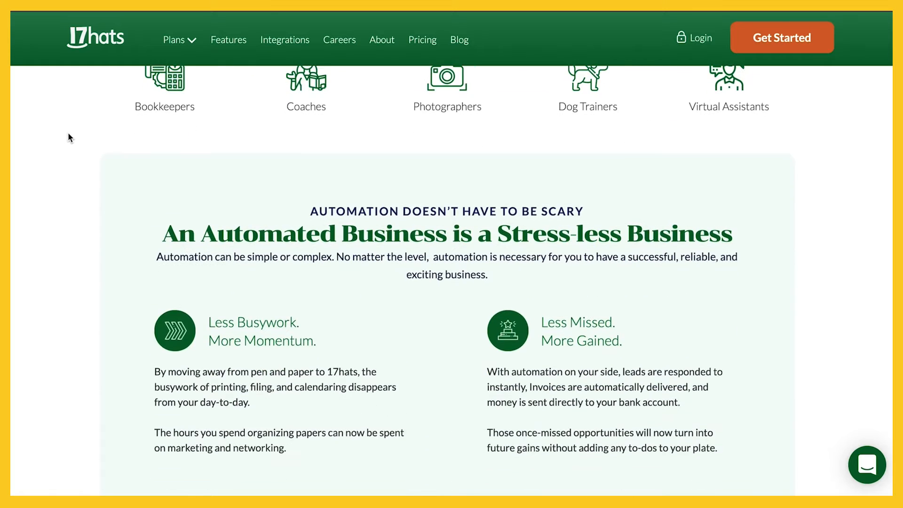
scroll(down, 3)
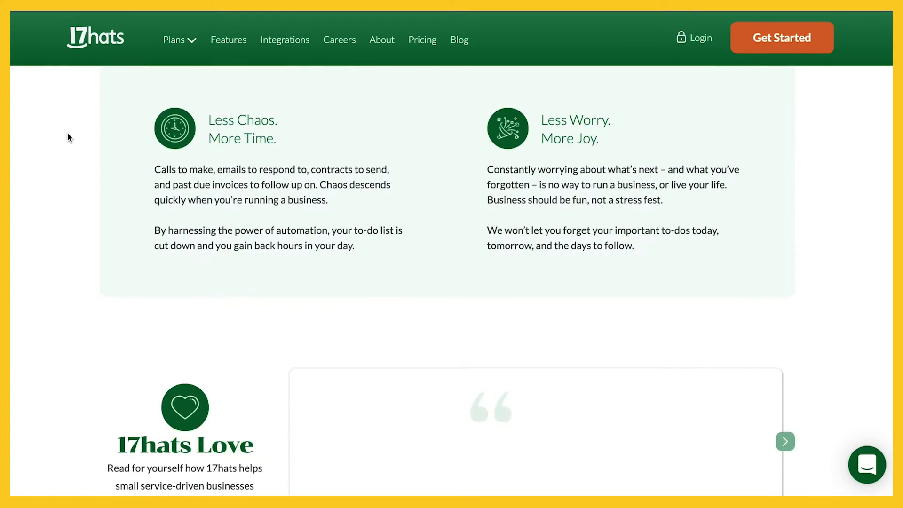
scroll(down, 3)
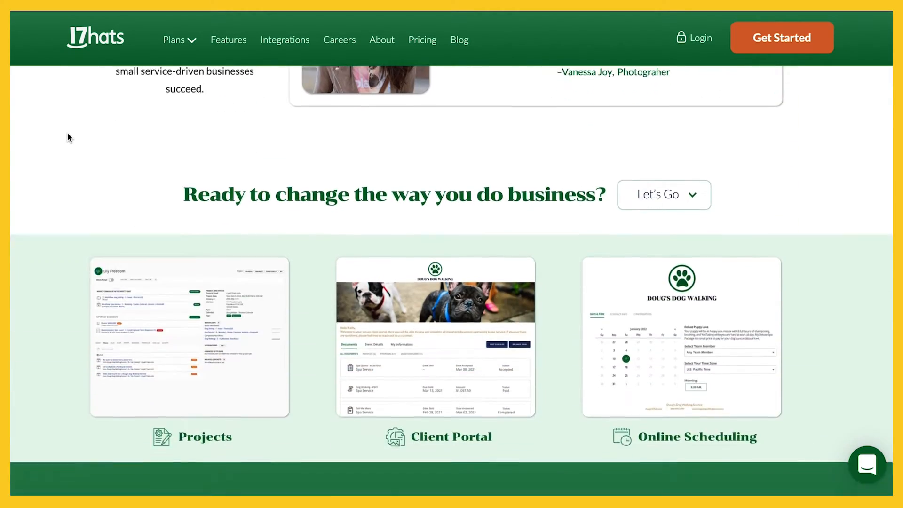
scroll(down, 3)
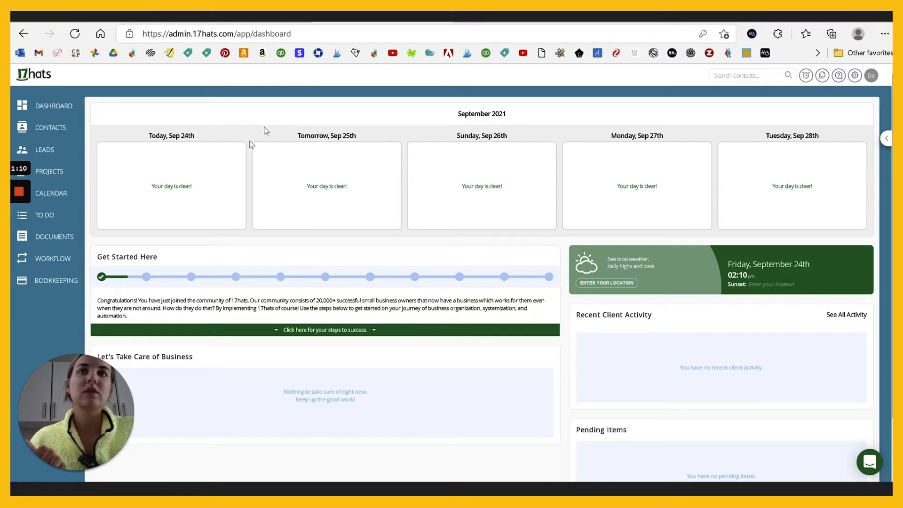
mouse_move(402, 124)
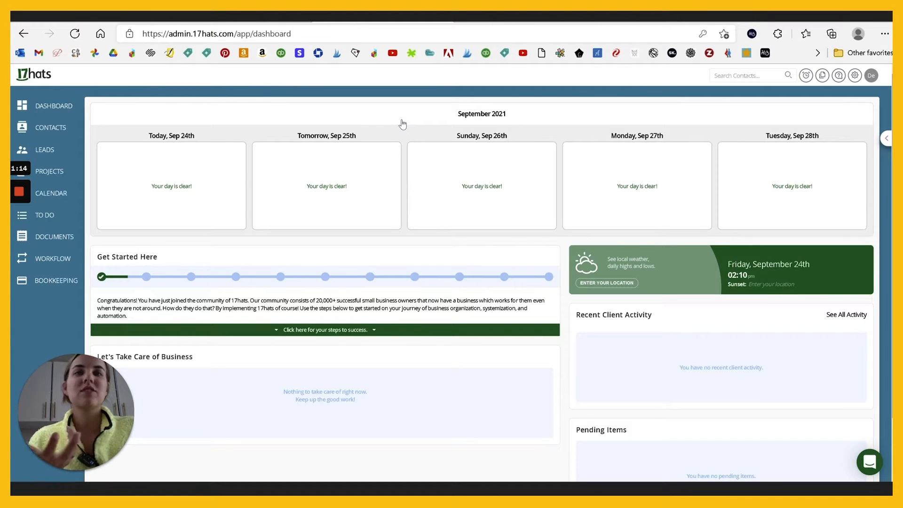
mouse_move(401, 123)
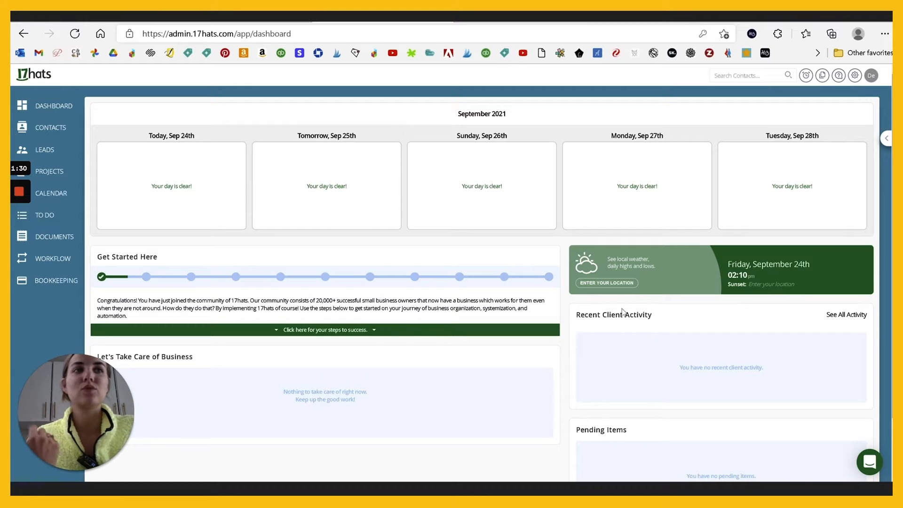
mouse_move(568, 340)
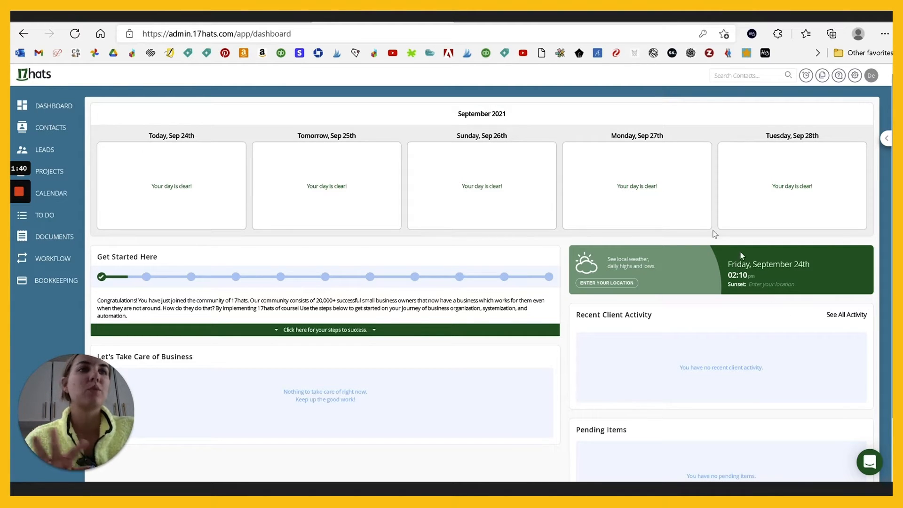
mouse_move(342, 122)
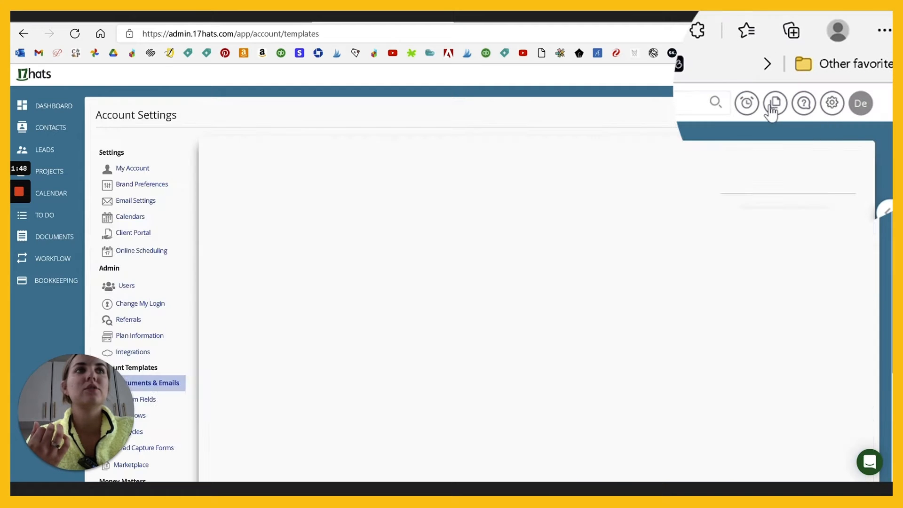
- List the Documents & Emails templates and show options for 17 - Appointment Confirmation
click(150, 382)
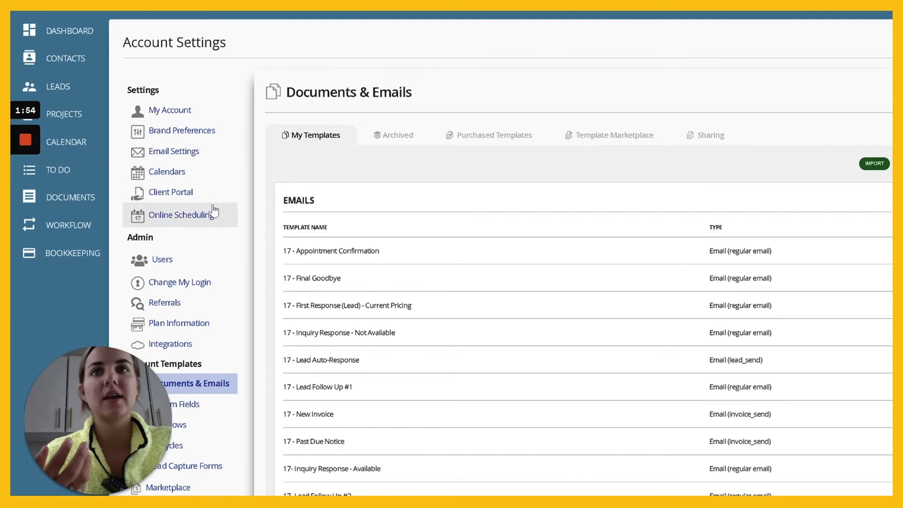
scroll(down, 3)
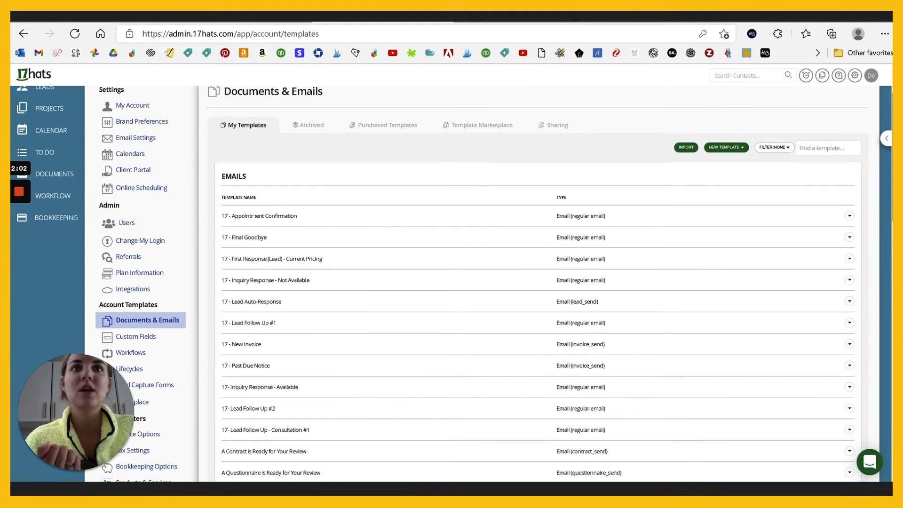
click(849, 216)
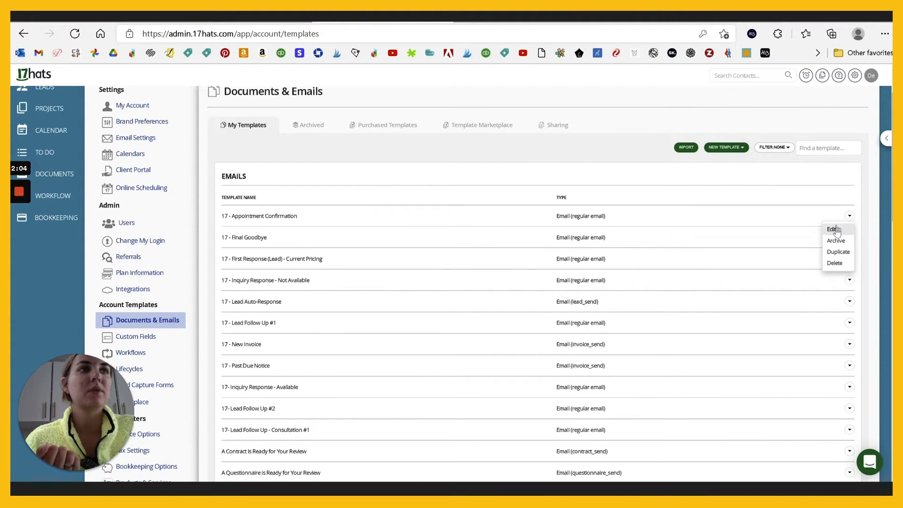
click(832, 229)
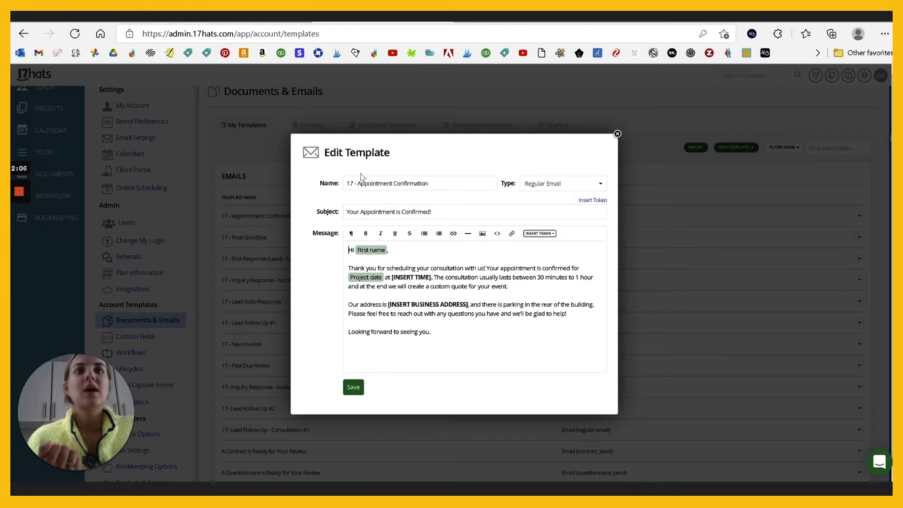
triple_click(388, 212)
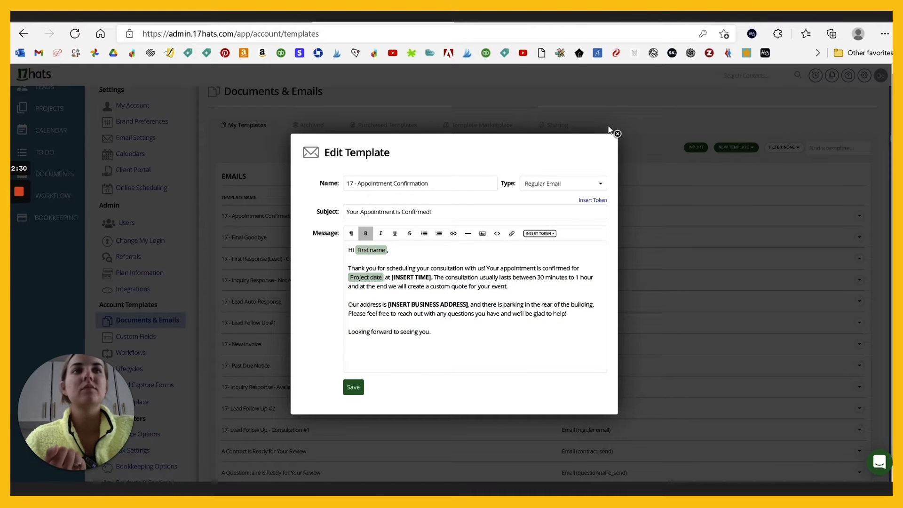
click(616, 133)
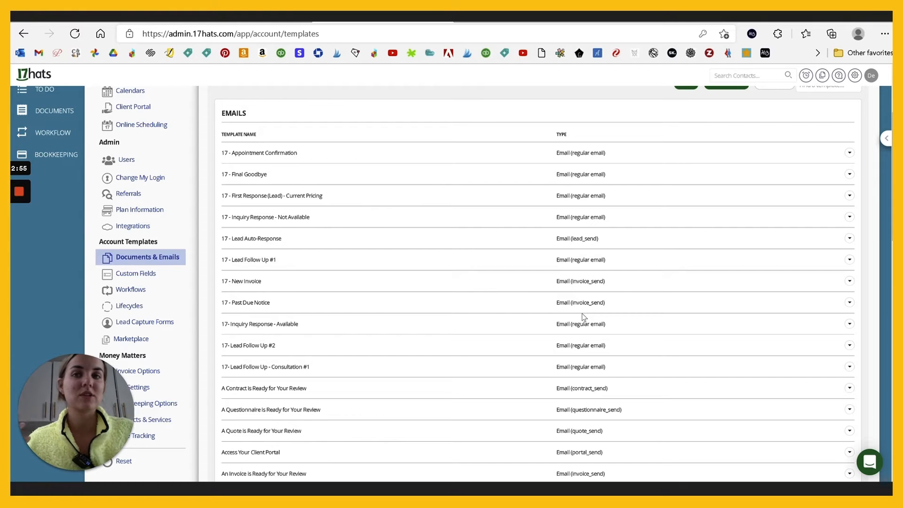
- Browse the template list, then show Contacts filtered to the letter L
scroll(down, 3)
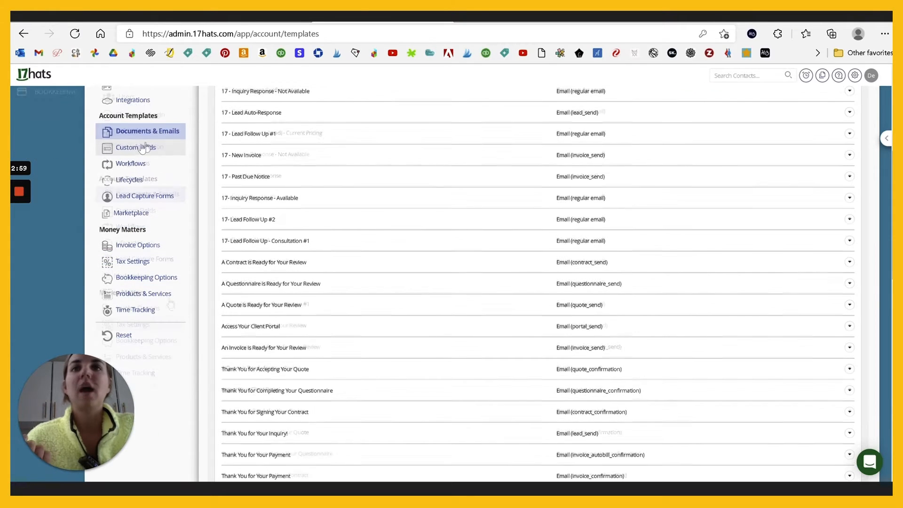
click(135, 148)
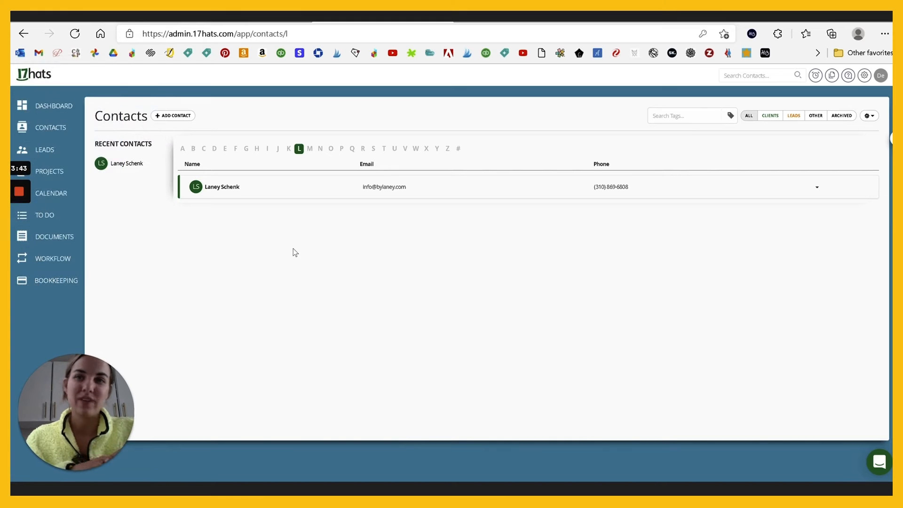
mouse_move(317, 247)
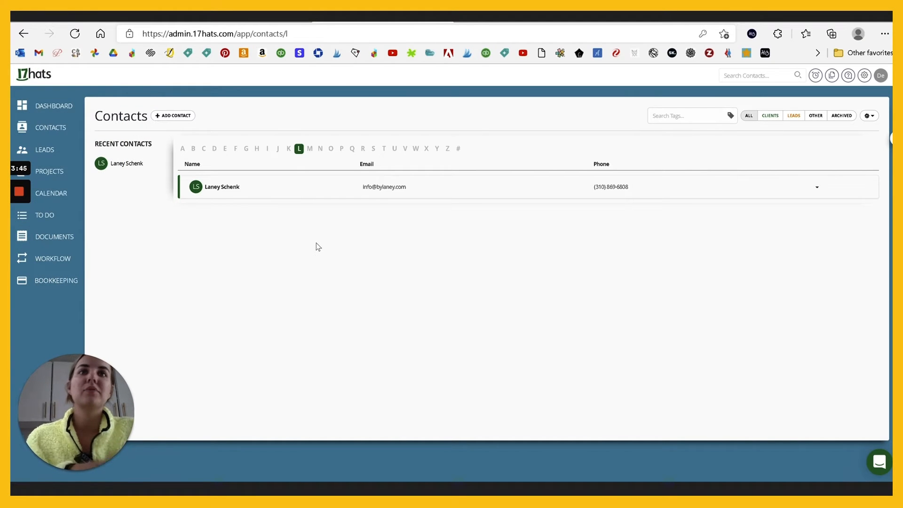
mouse_move(350, 242)
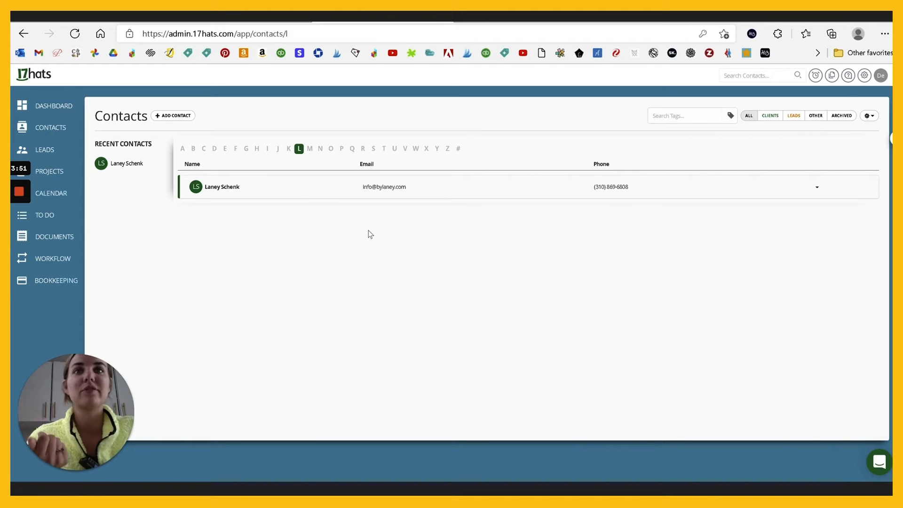
mouse_move(360, 233)
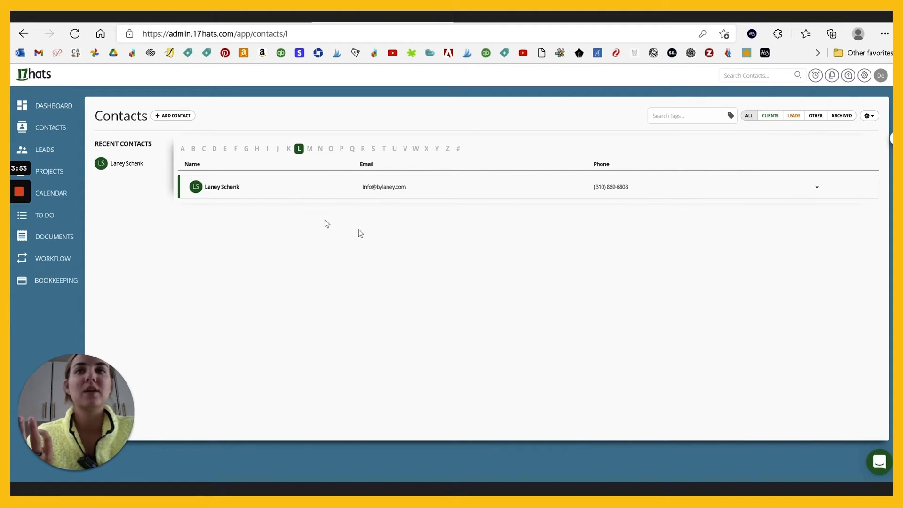
- Go to Leads to view the default Lead Capture Form
click(173, 116)
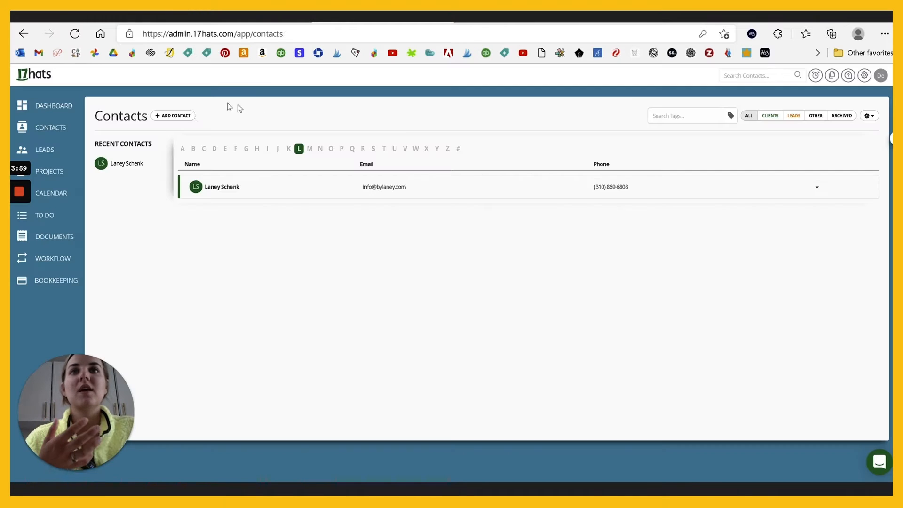
click(172, 116)
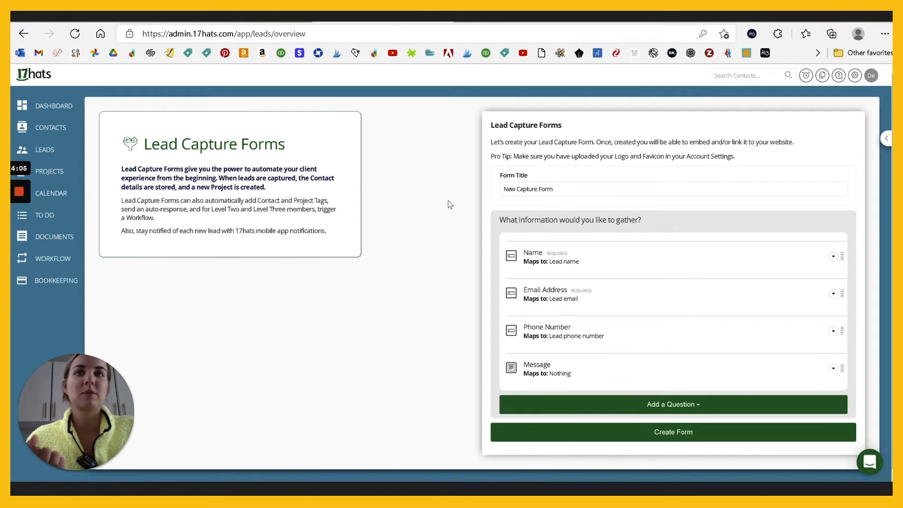
mouse_move(703, 297)
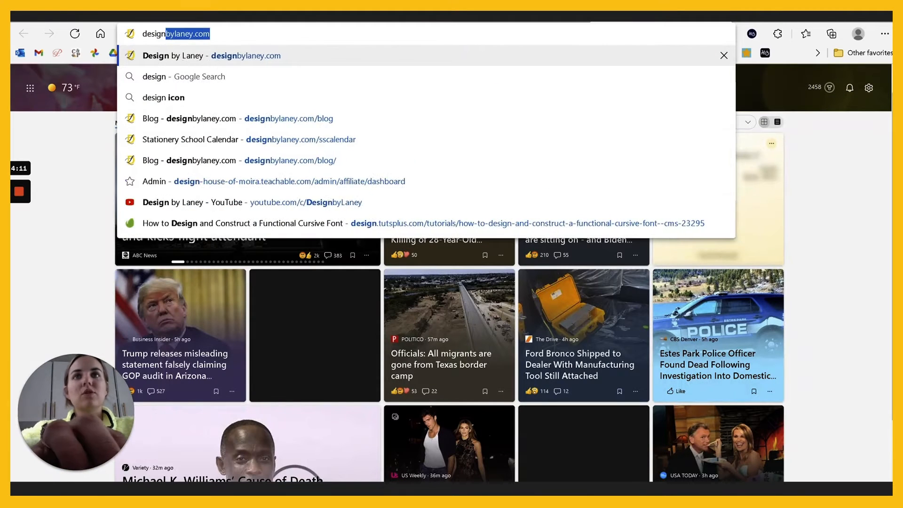
- Visit designbylaney.com/contact and scroll down to the Wedding Inquiries form
text(designbylaney.com/contact)
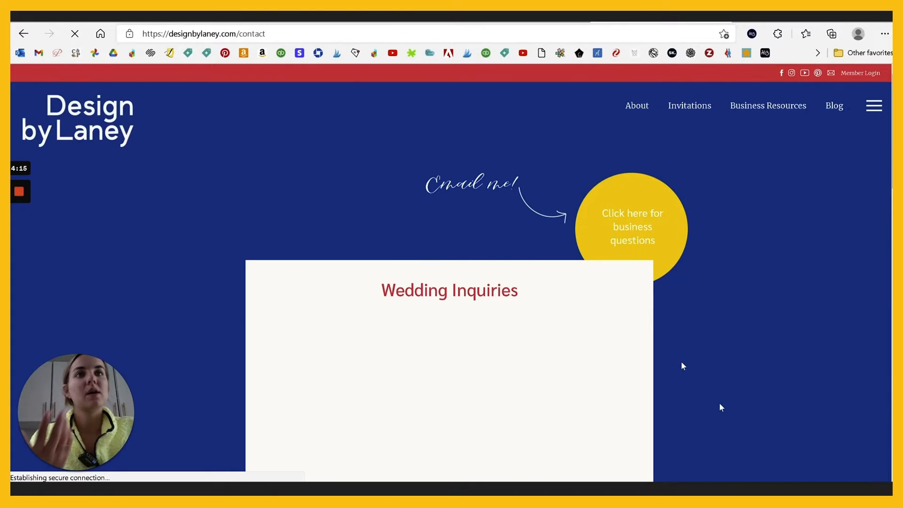
scroll(down, 3)
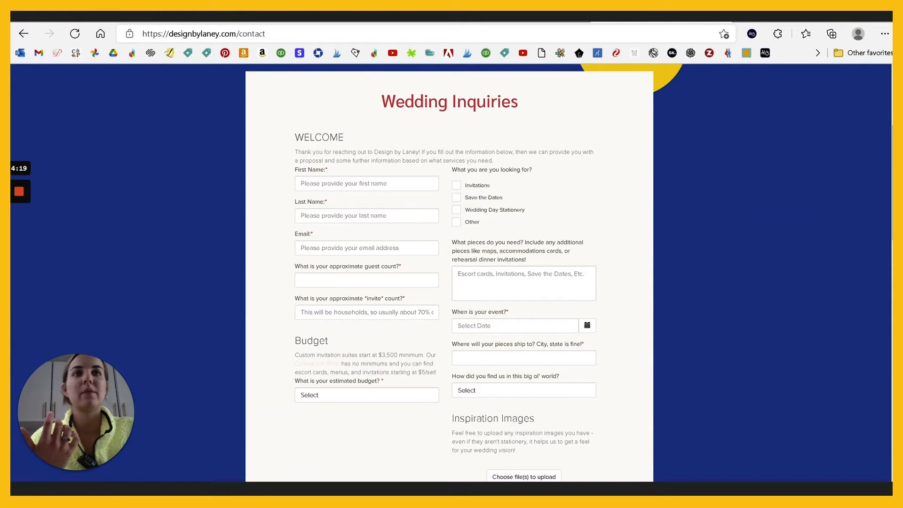
scroll(down, 3)
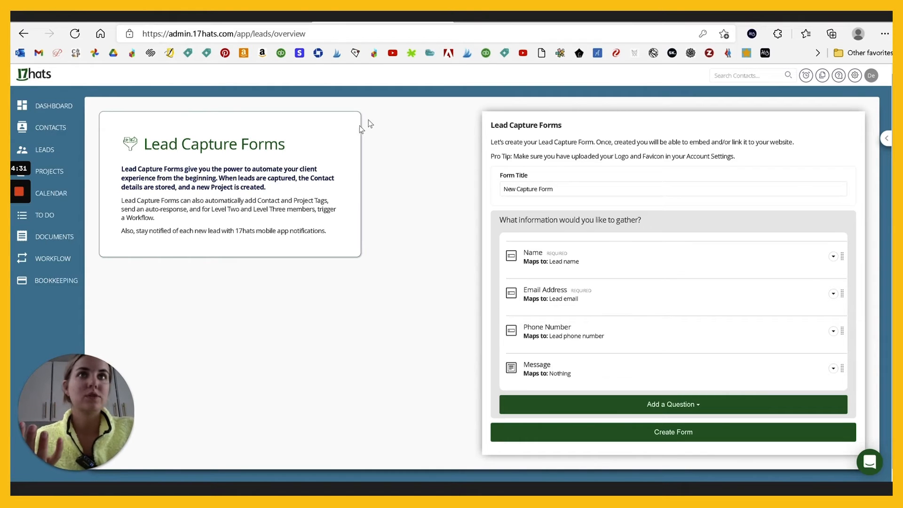
mouse_move(477, 230)
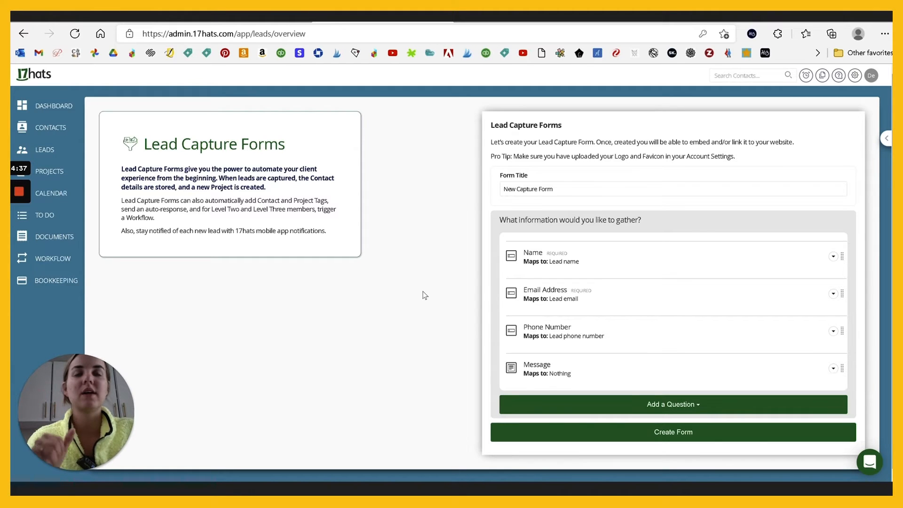
click(49, 171)
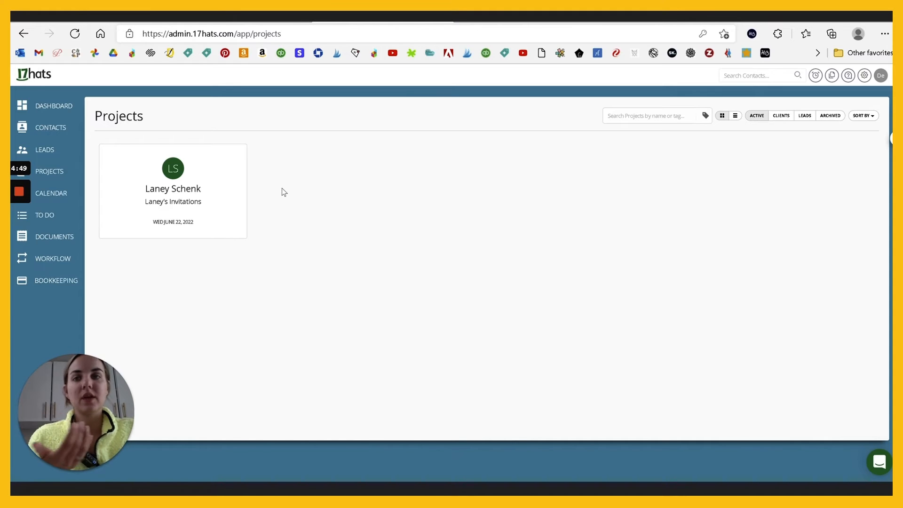
mouse_move(362, 194)
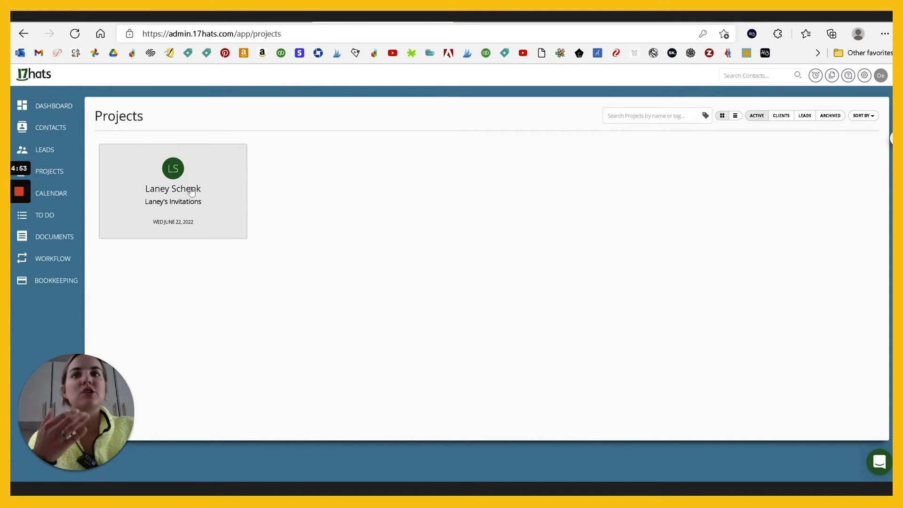
- Open Laney's Invitations to see its contact info and $50,000.00 budget
click(172, 190)
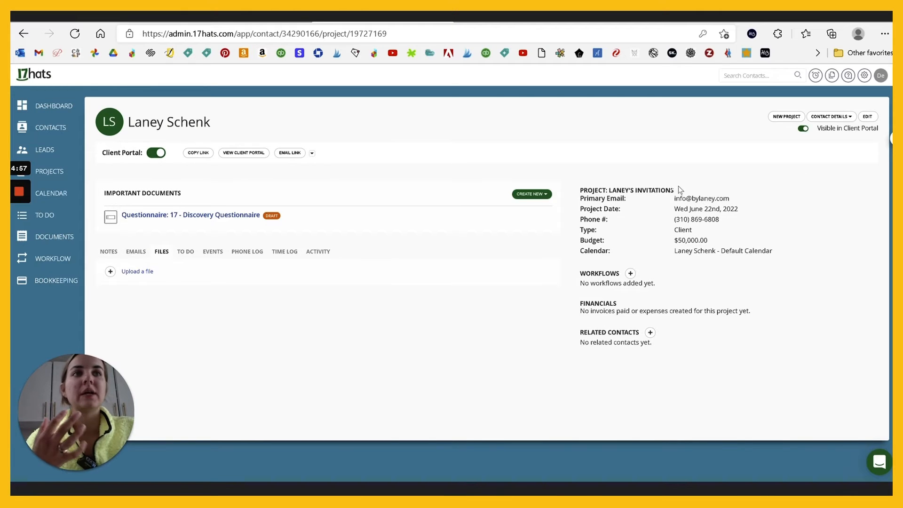
double_click(691, 240)
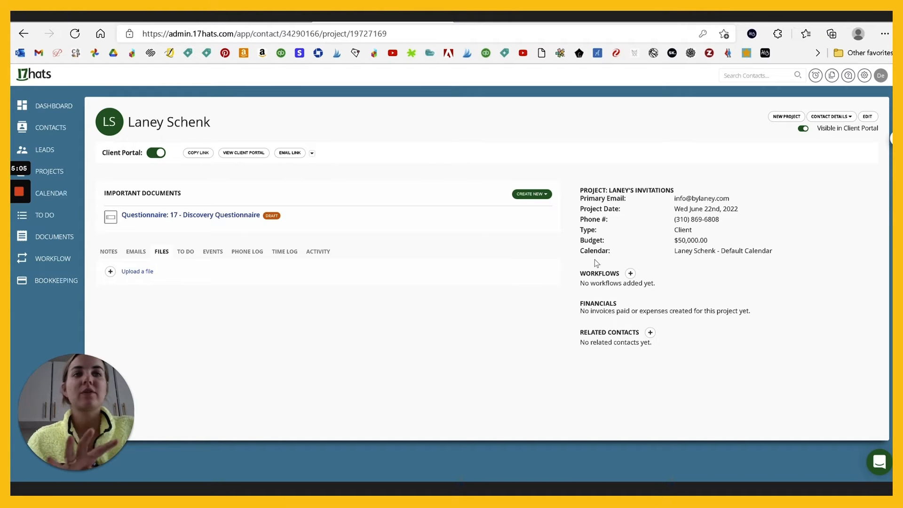
mouse_move(616, 342)
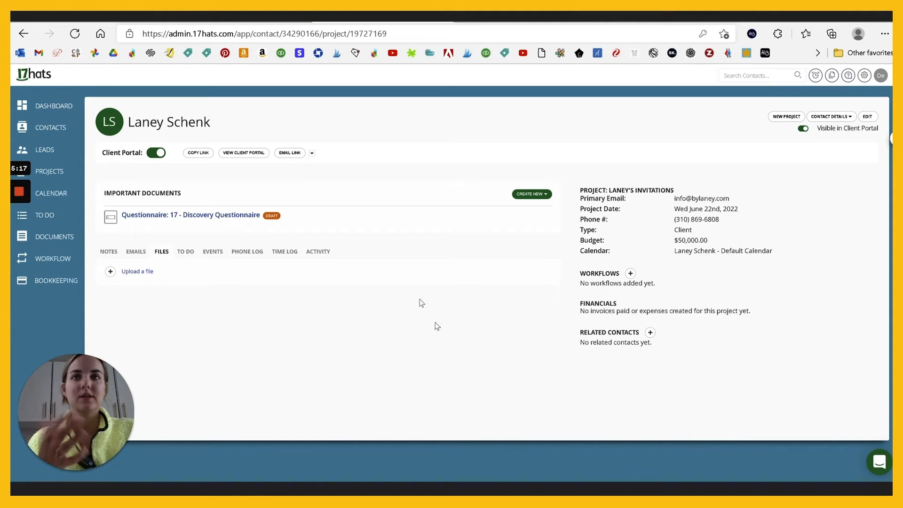
mouse_move(545, 201)
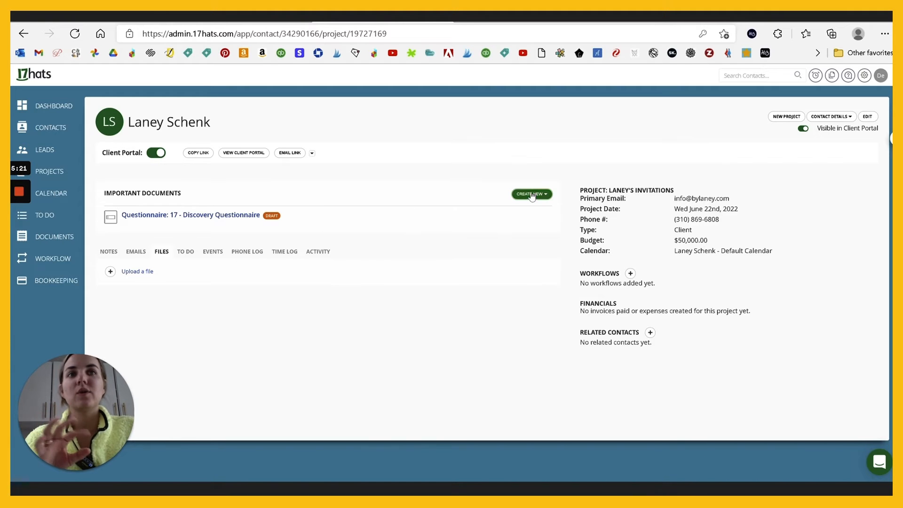
click(531, 193)
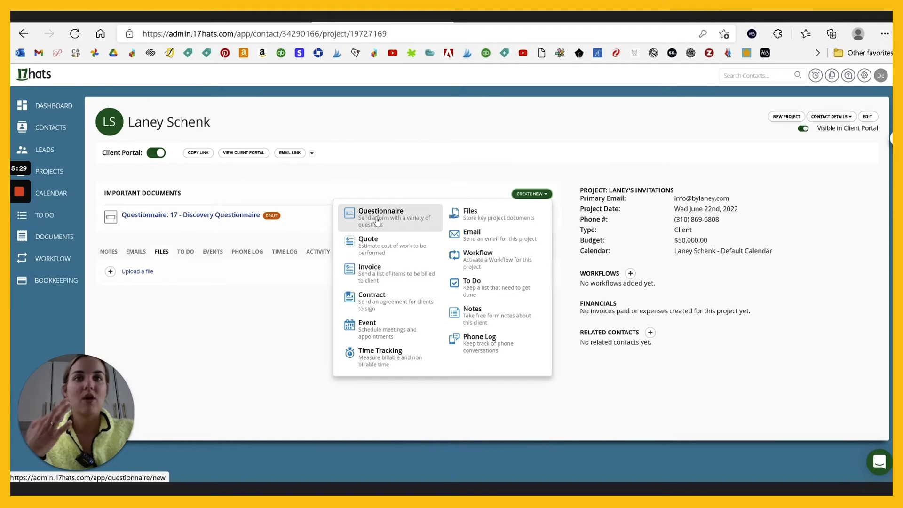
mouse_move(380, 322)
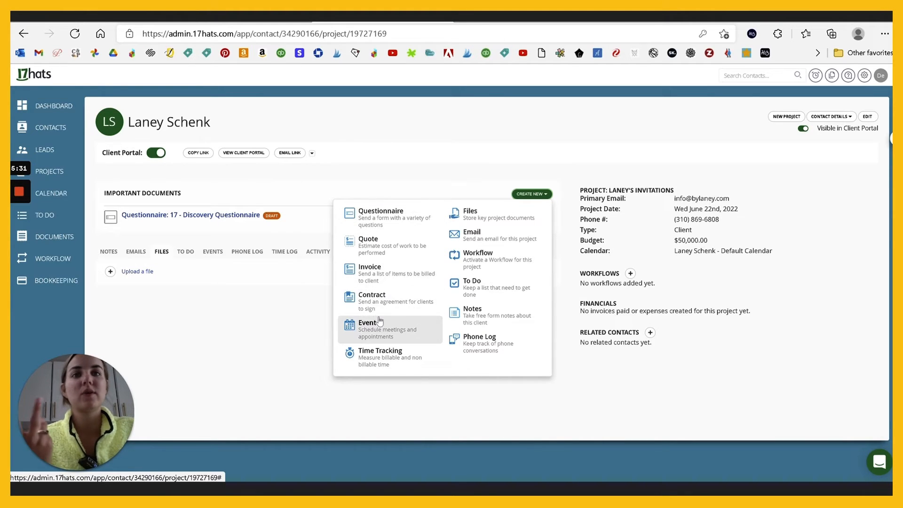
mouse_move(389, 371)
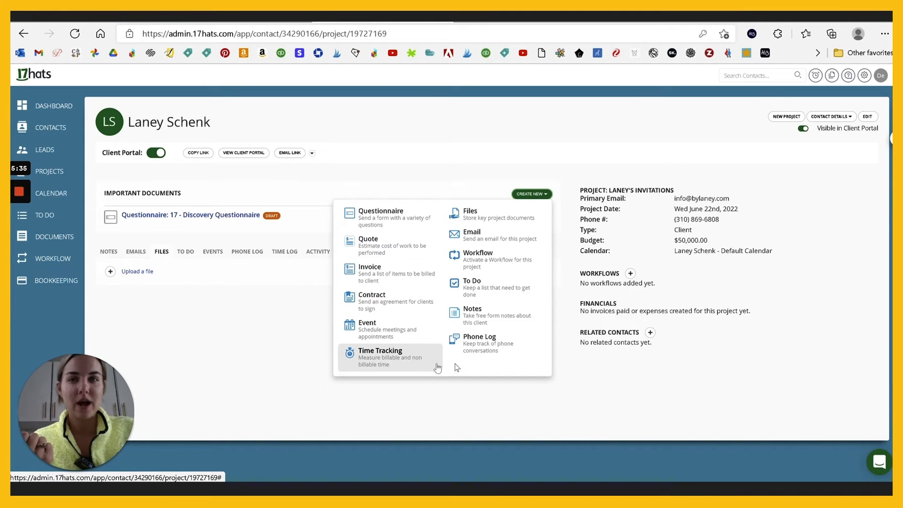
click(531, 194)
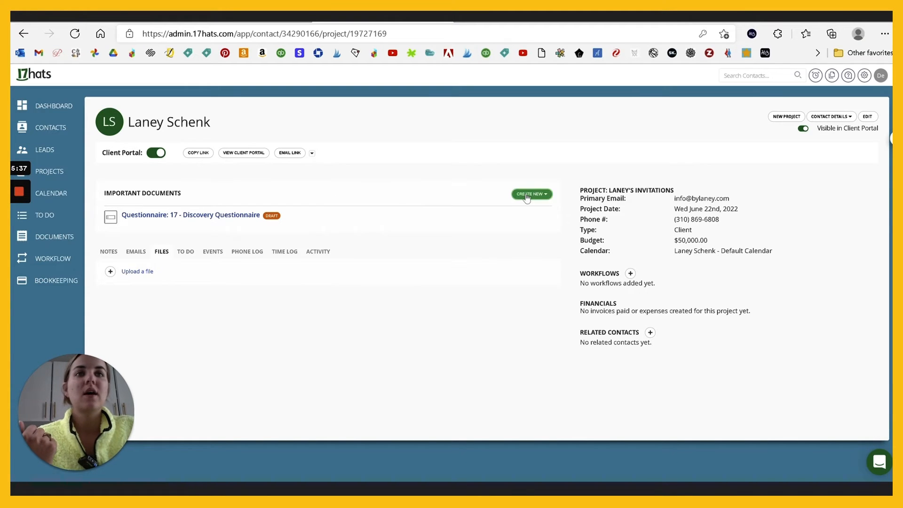
click(531, 194)
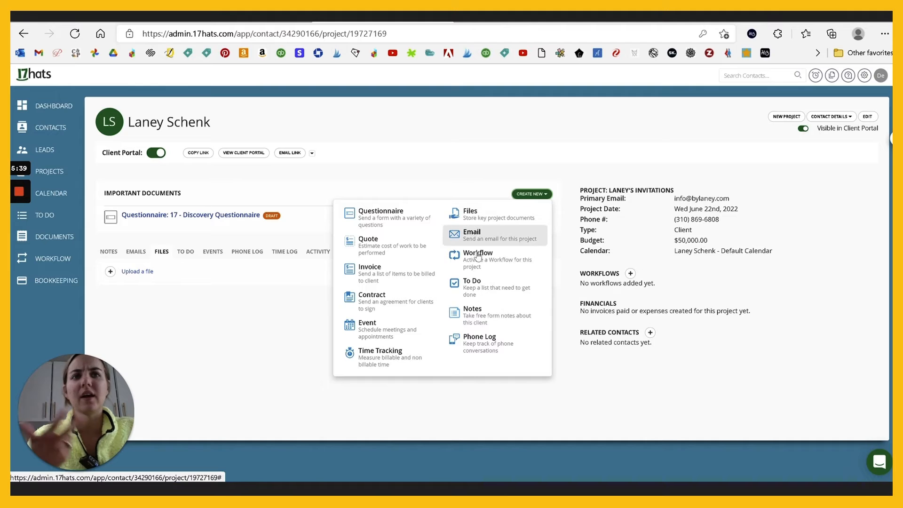
click(284, 347)
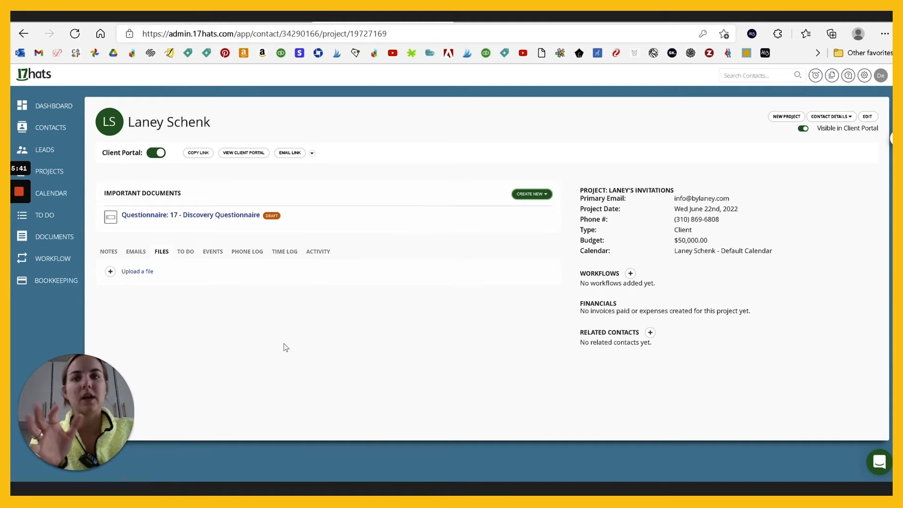
click(531, 194)
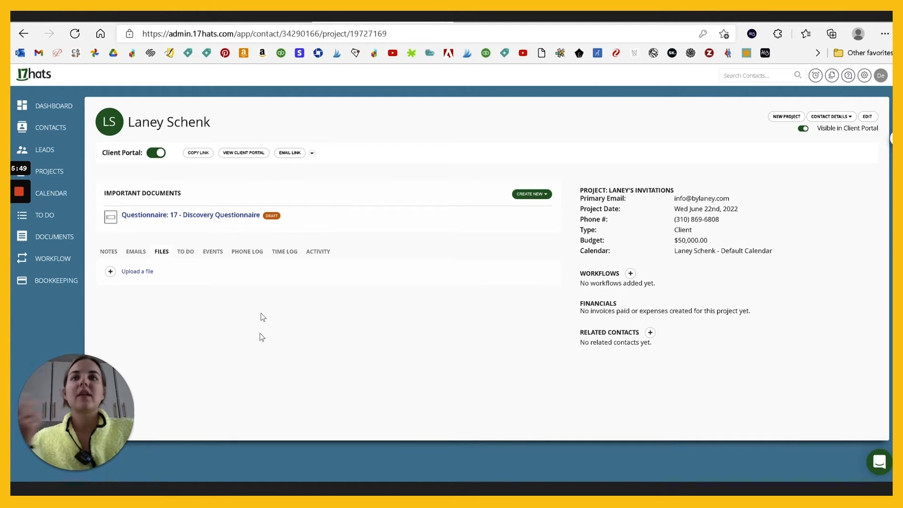
- Preview the Design by Laney client portal with its empty Documents section
click(243, 153)
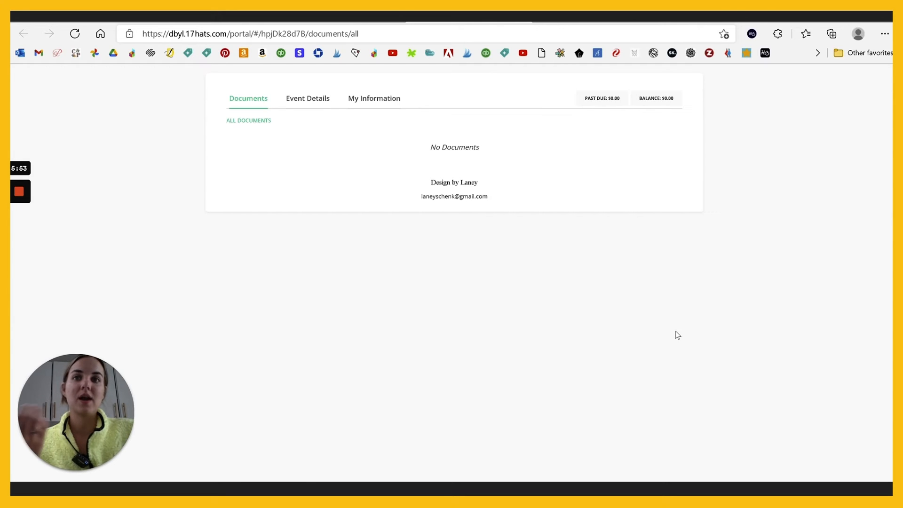
mouse_move(480, 300)
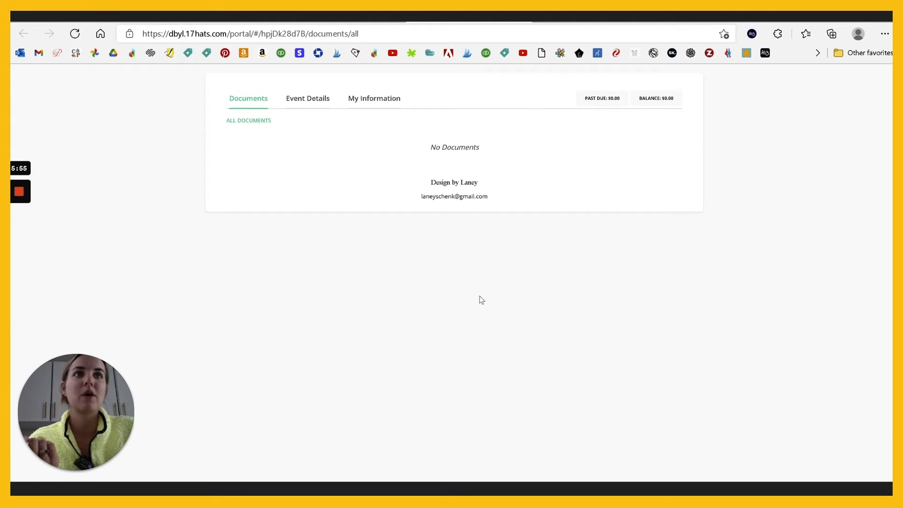
mouse_move(674, 241)
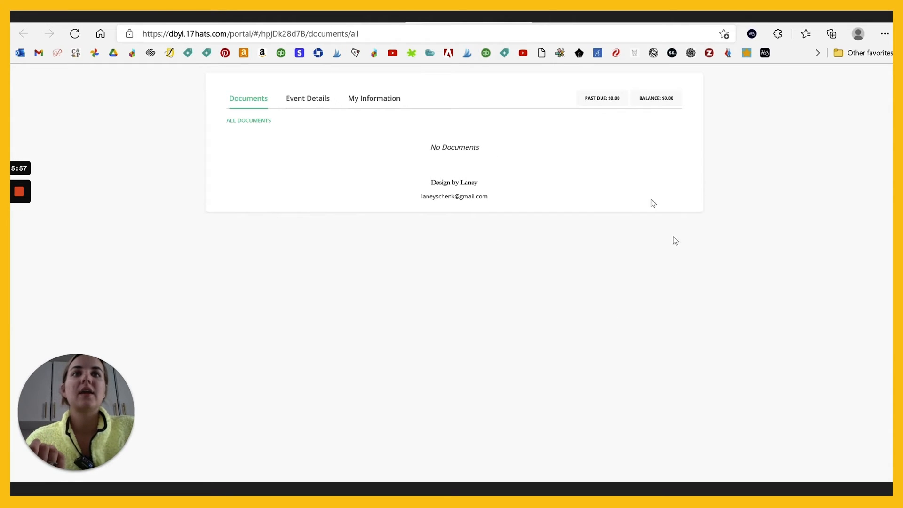
mouse_move(404, 157)
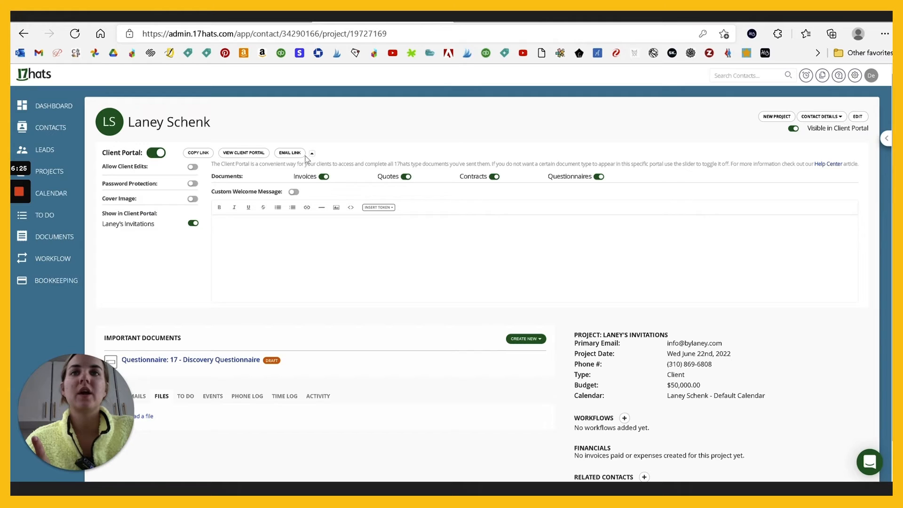
mouse_move(351, 304)
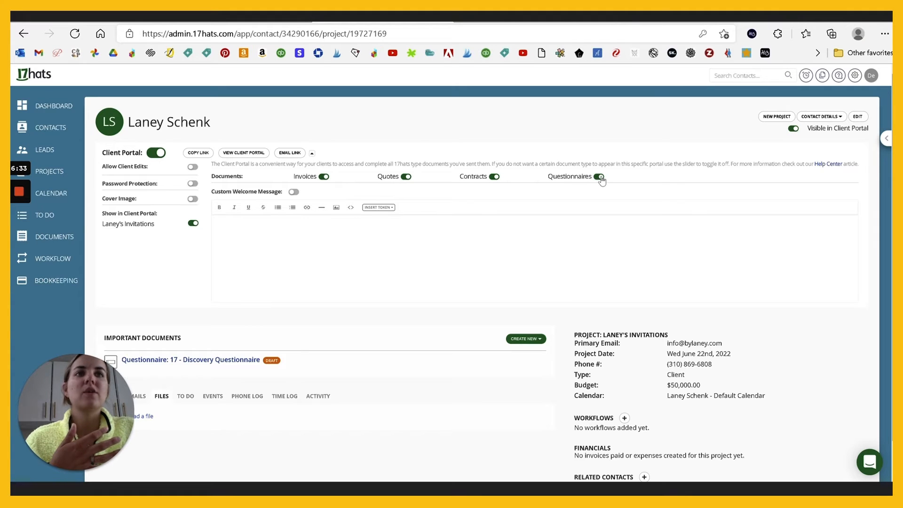
- Toggle the portal Cover Image on and back off, then collapse the portal options
click(598, 176)
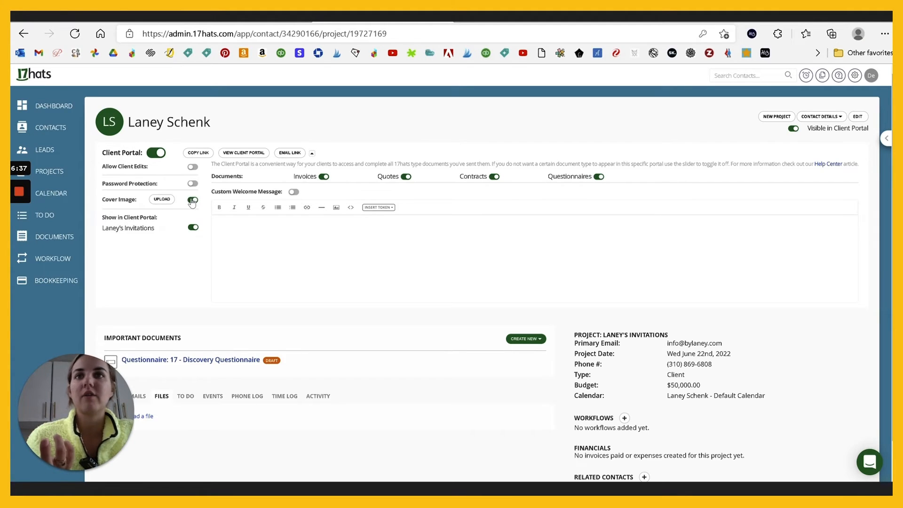
click(192, 199)
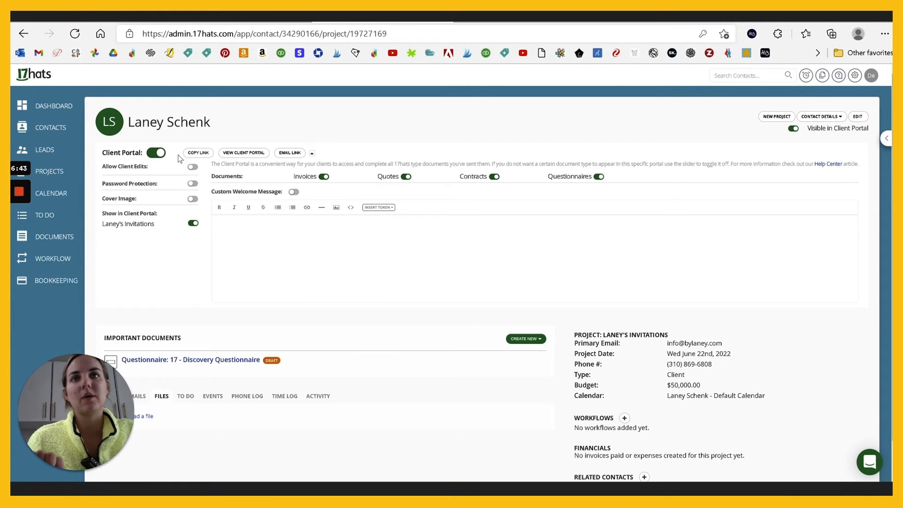
click(312, 153)
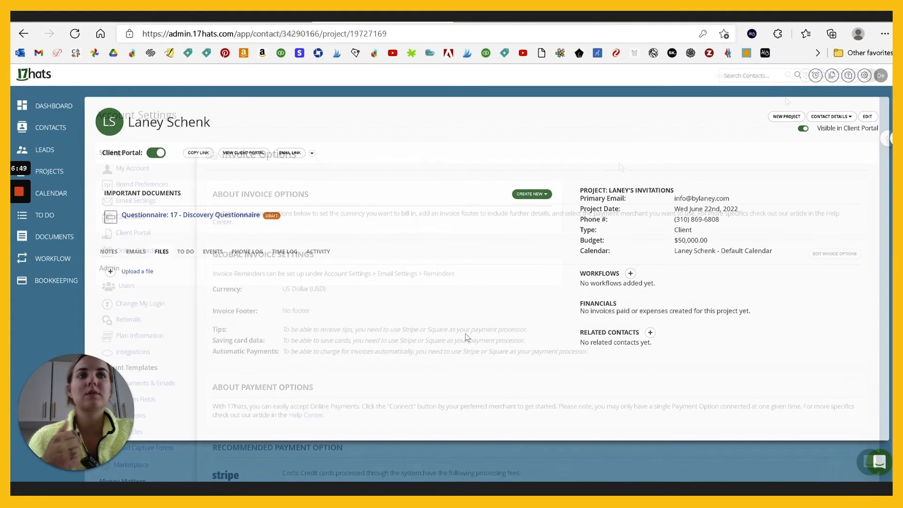
- Review Invoice Options: US Dollar currency, no footer, Stripe and Square payments
click(148, 383)
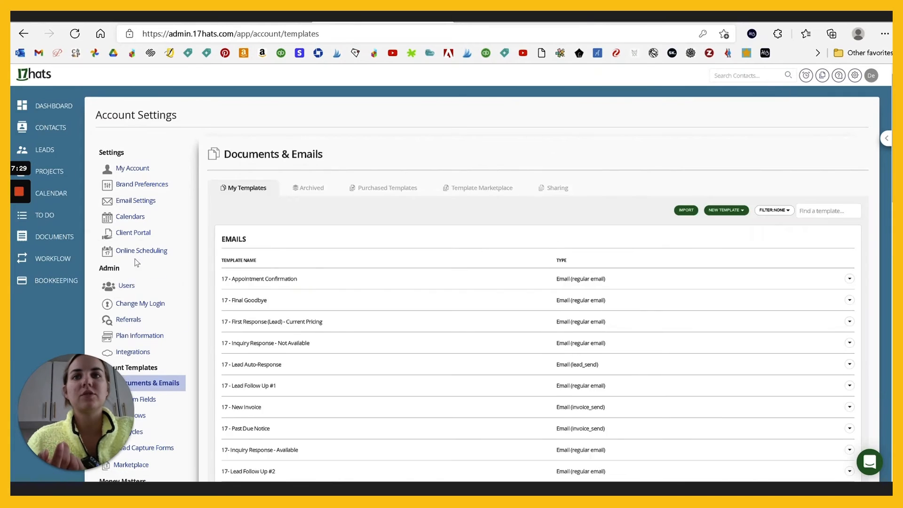
scroll(down, 3)
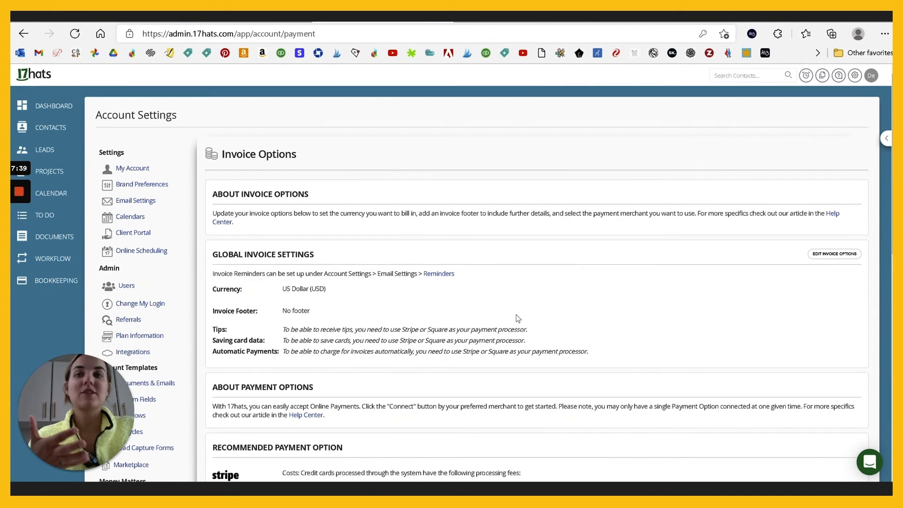
scroll(down, 3)
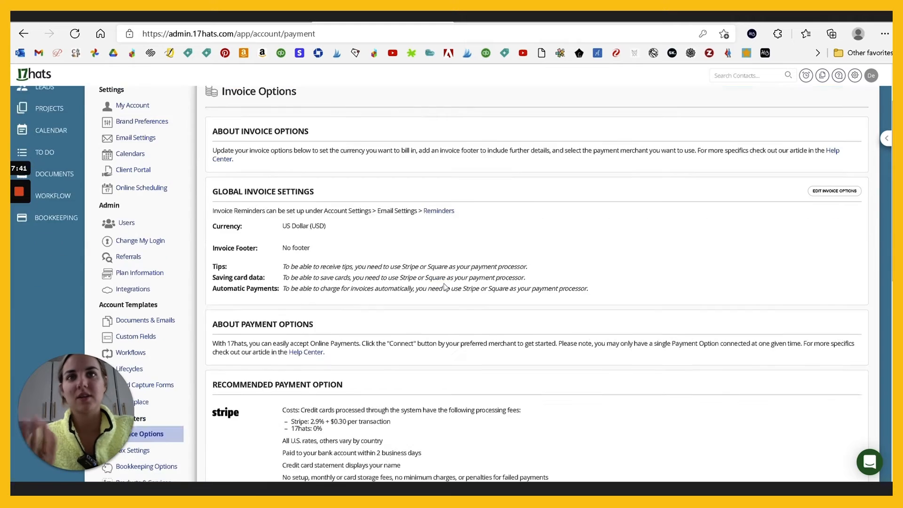
scroll(down, 3)
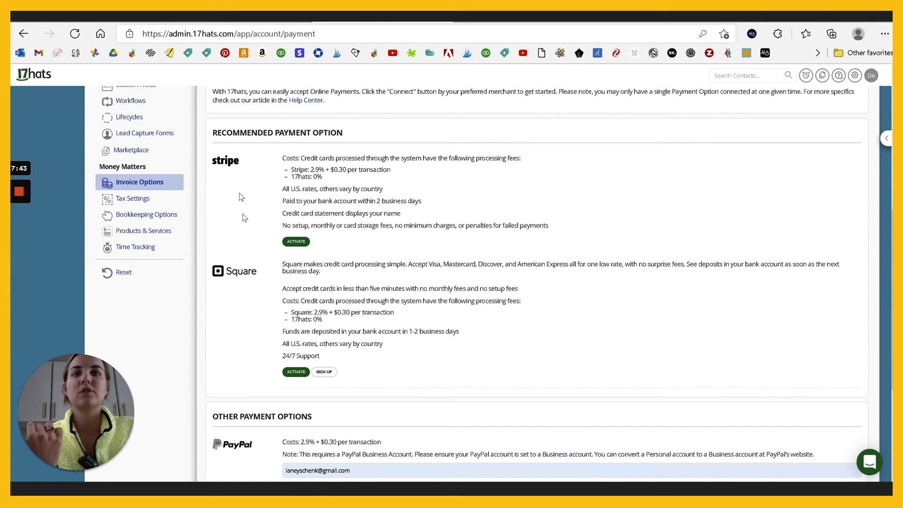
scroll(down, 3)
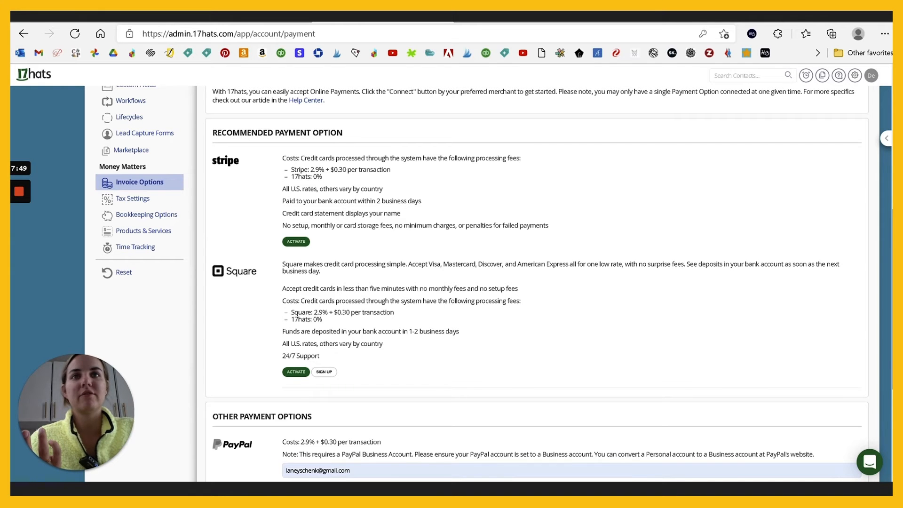
scroll(down, 3)
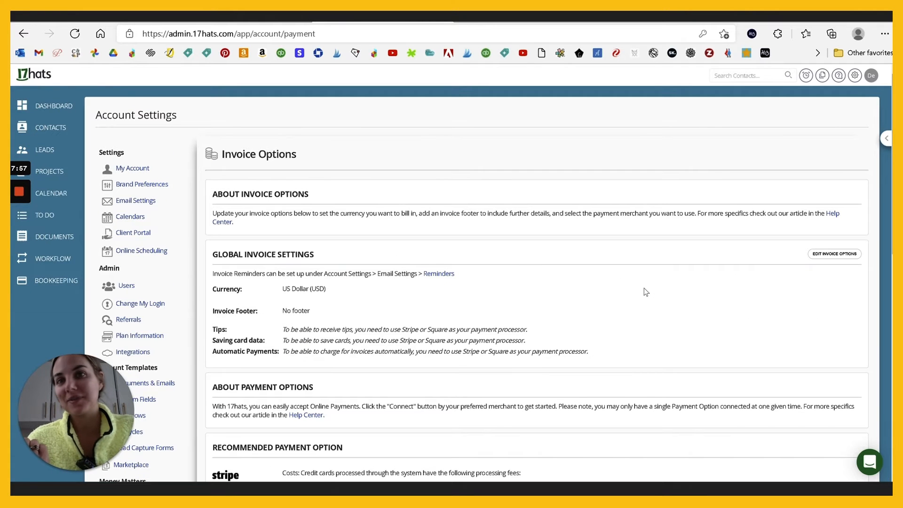
scroll(down, 3)
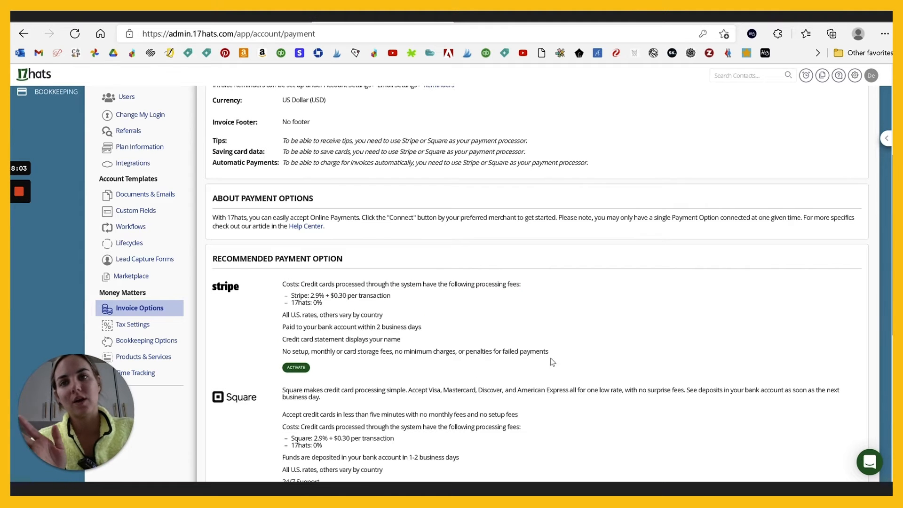
scroll(down, 3)
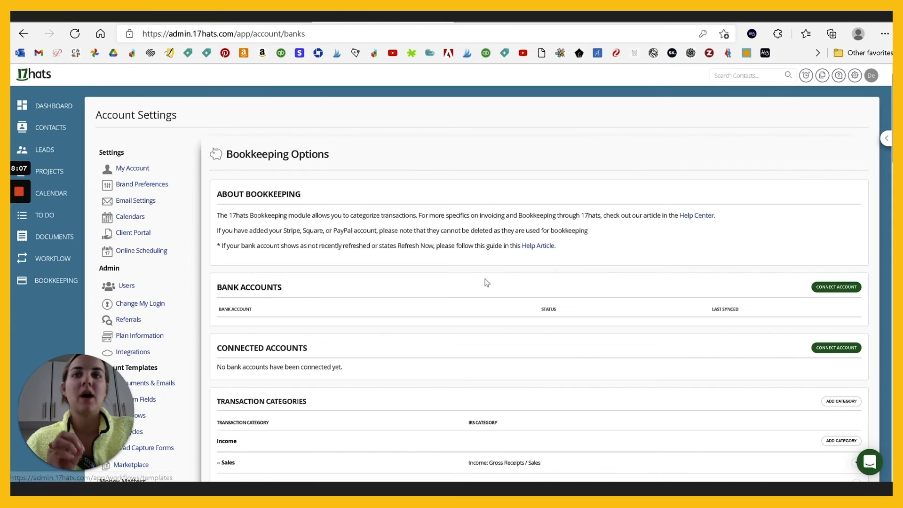
mouse_move(640, 191)
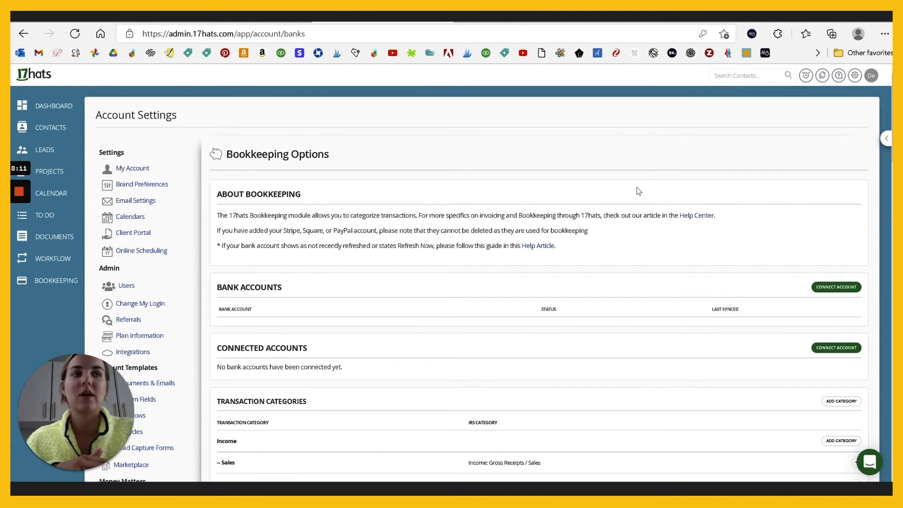
- Scroll through the Bookkeeping Options transaction categories, with no bank accounts connected
scroll(down, 3)
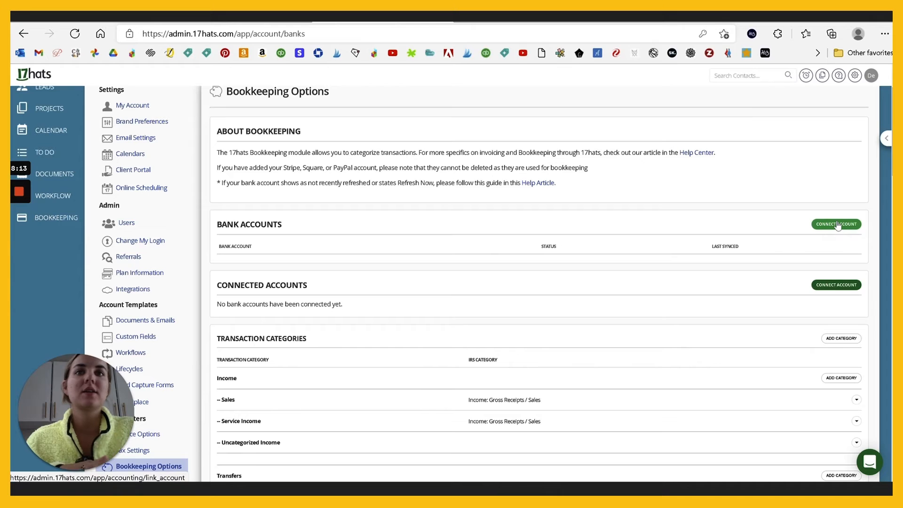
mouse_move(494, 232)
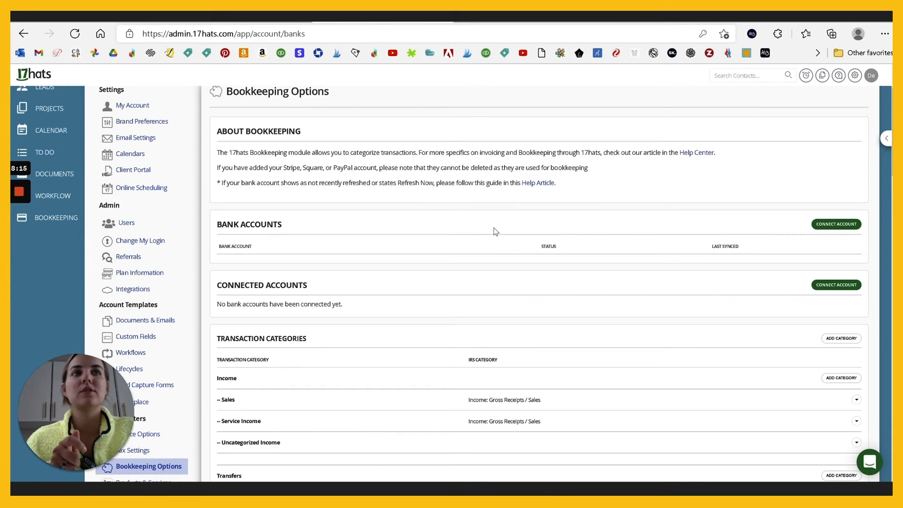
scroll(down, 3)
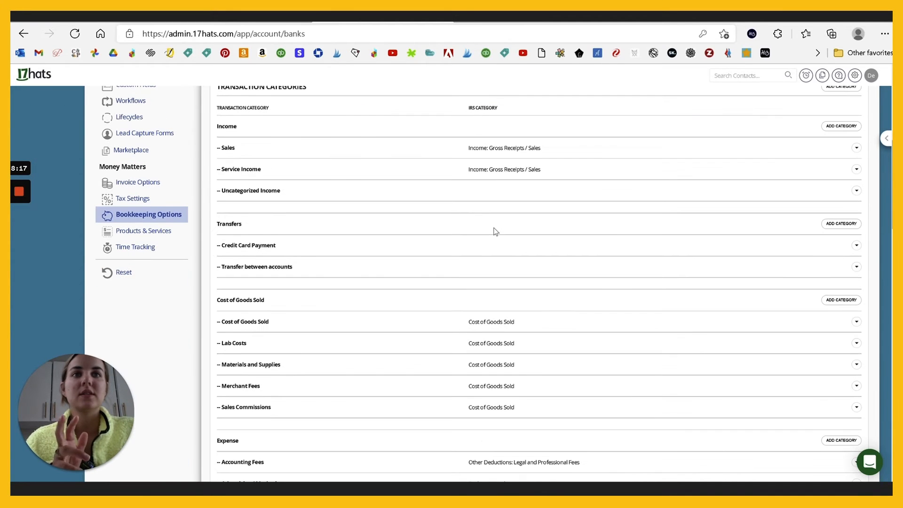
mouse_move(509, 222)
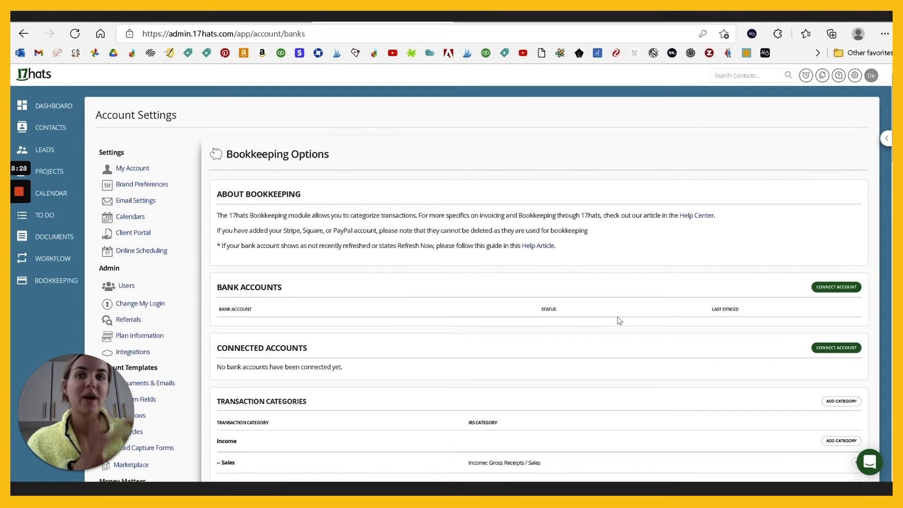
mouse_move(631, 247)
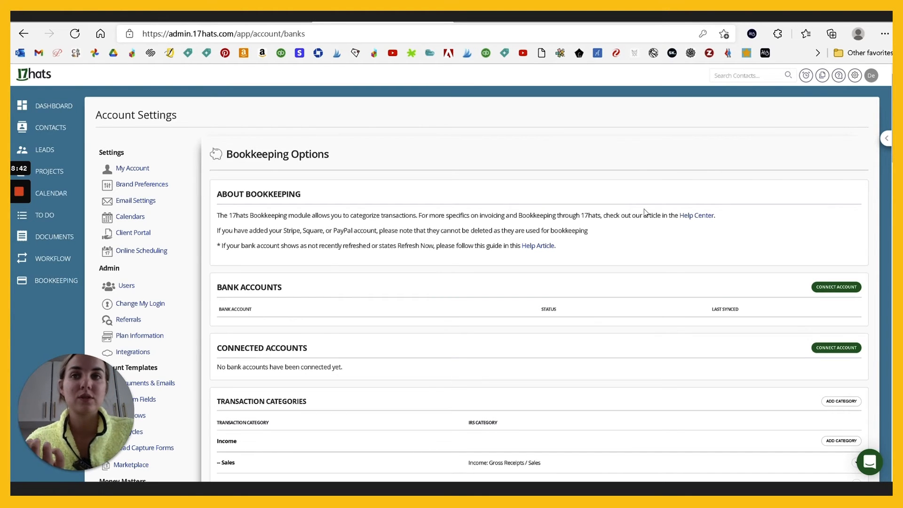
scroll(down, 3)
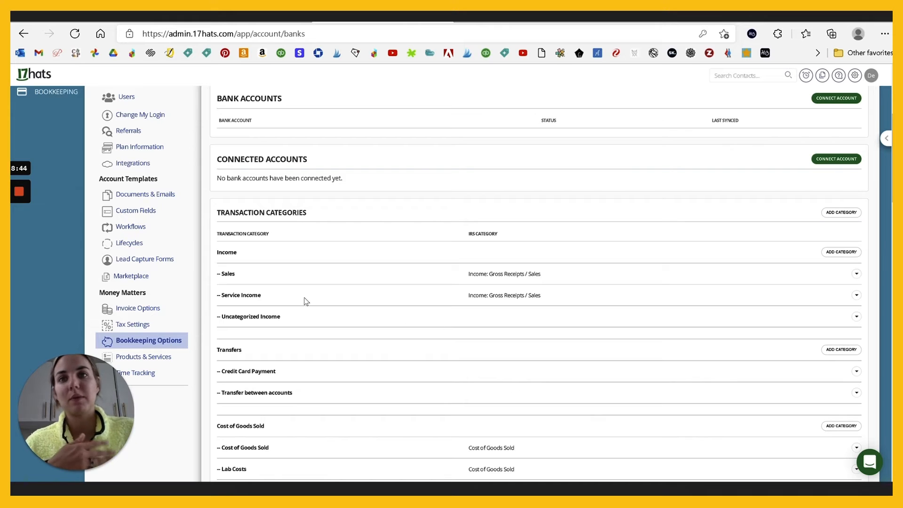
scroll(down, 3)
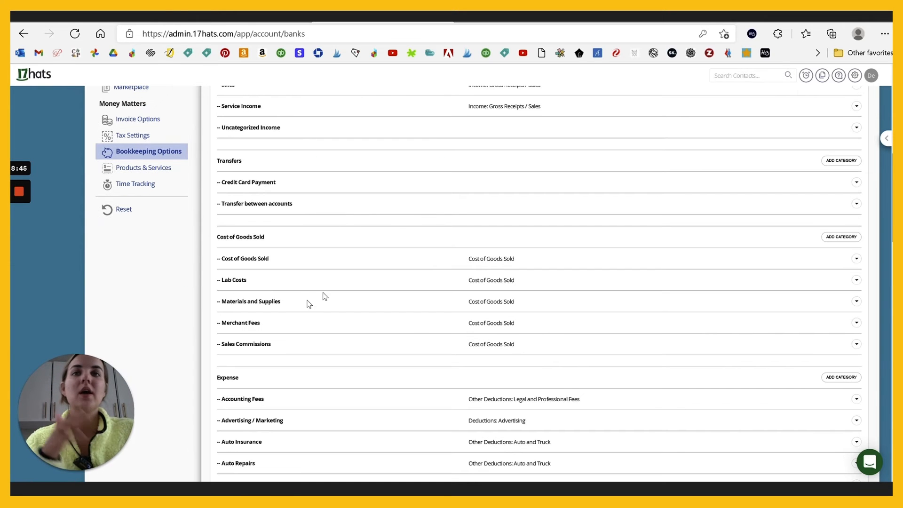
scroll(up, 3)
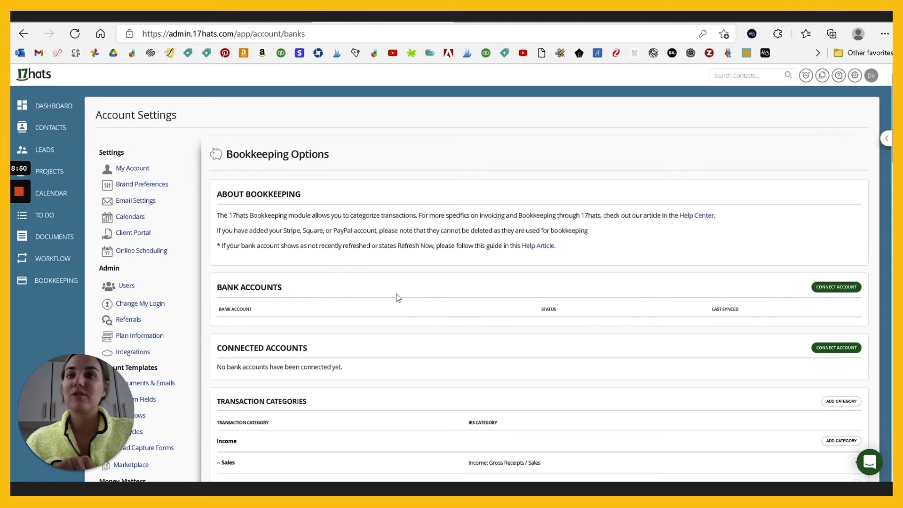
scroll(down, 3)
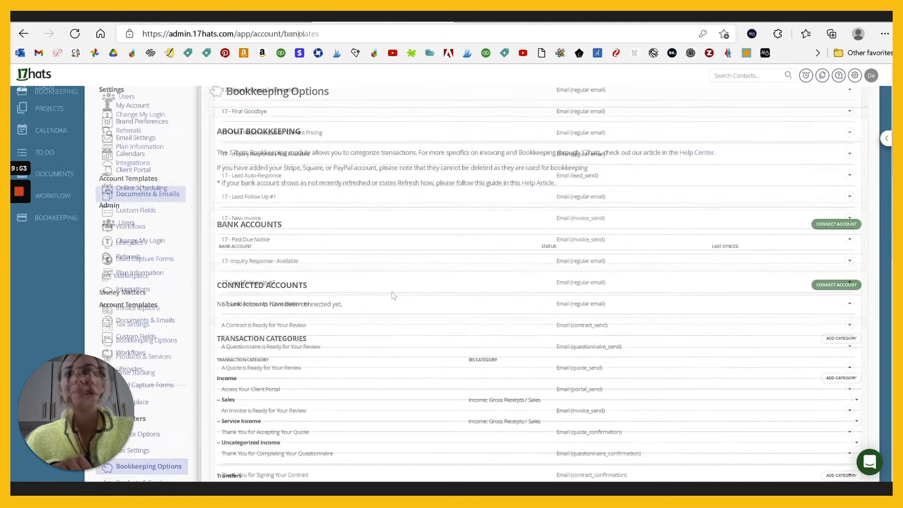
- Scroll Documents & Emails to Questionnaires and open the 17 - Discovery Questionnaire options menu
click(147, 194)
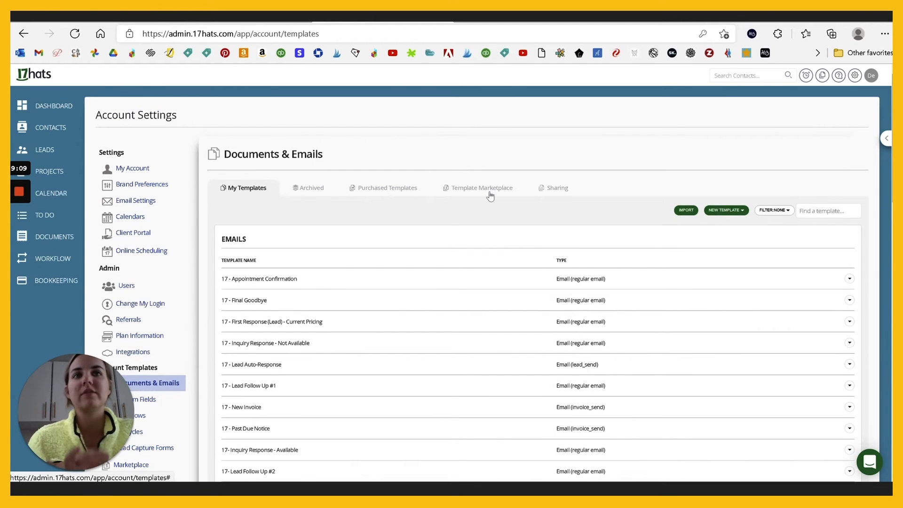
scroll(down, 3)
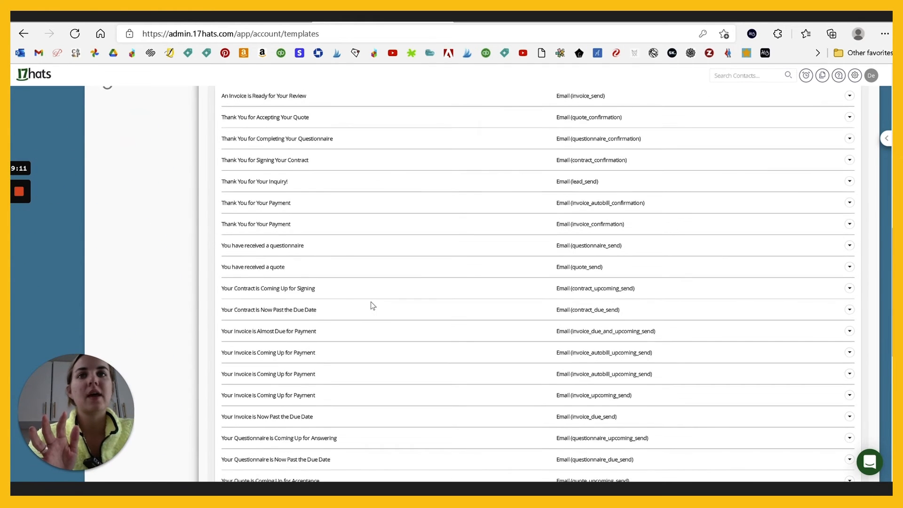
scroll(down, 3)
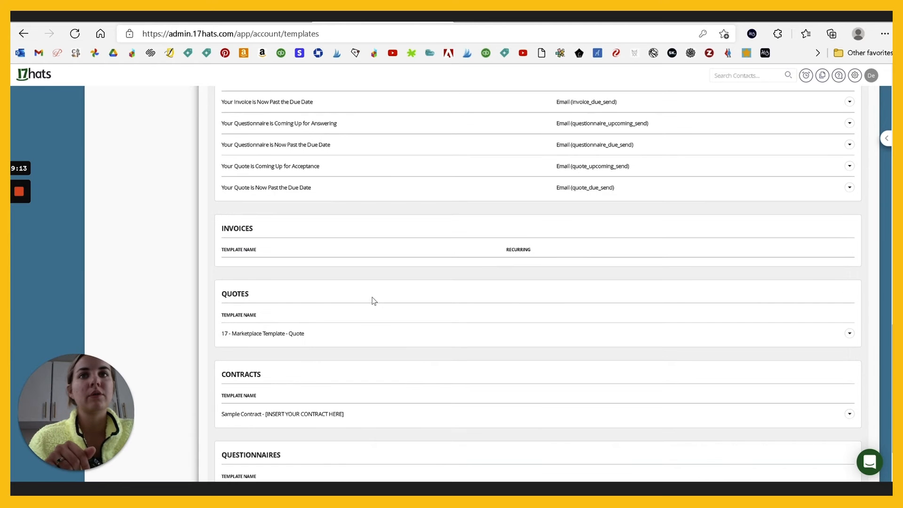
scroll(down, 3)
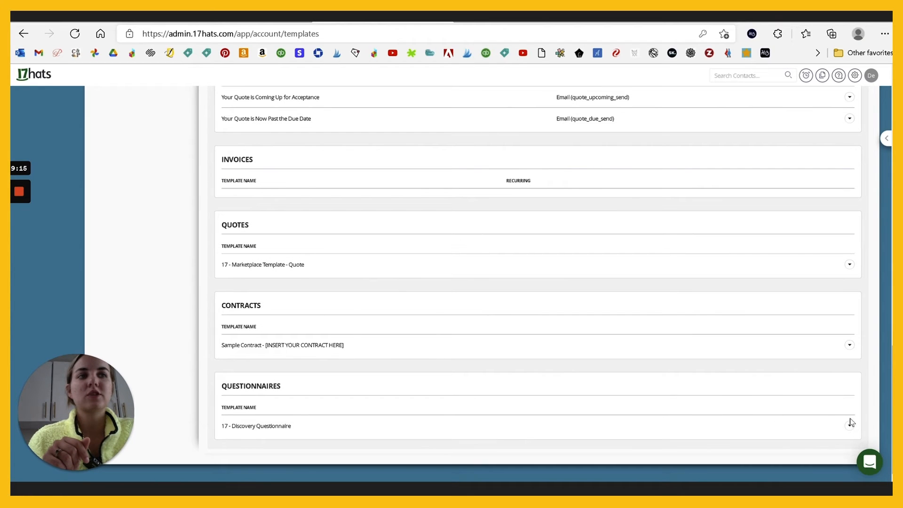
click(850, 425)
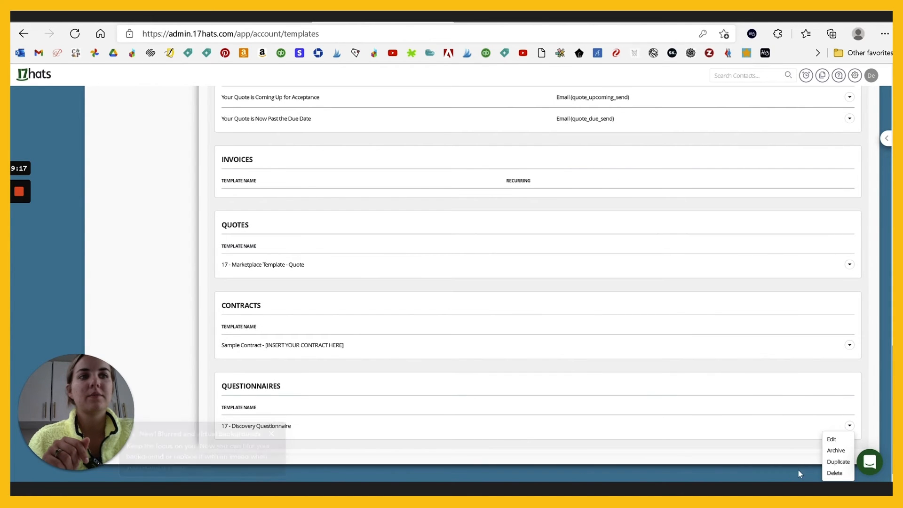
- Edit the 17 - Discovery Questionnaire and view the question types available to add
click(831, 439)
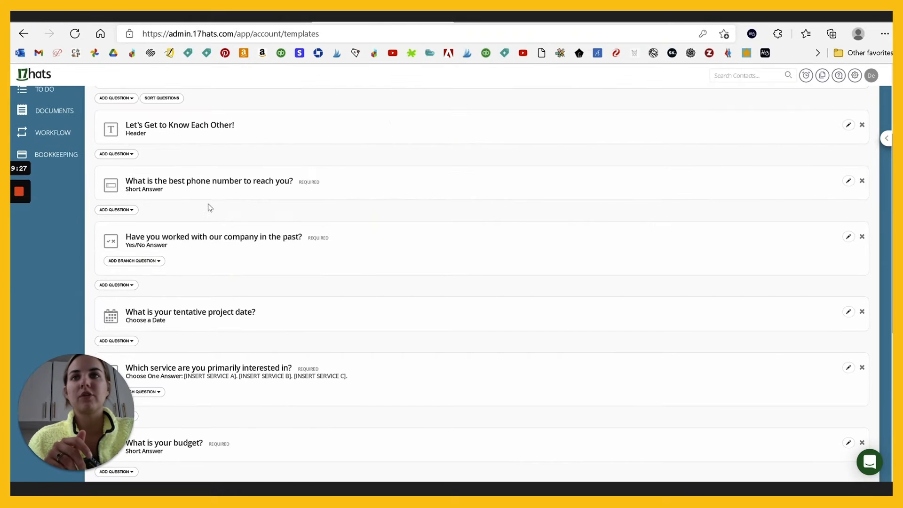
click(117, 153)
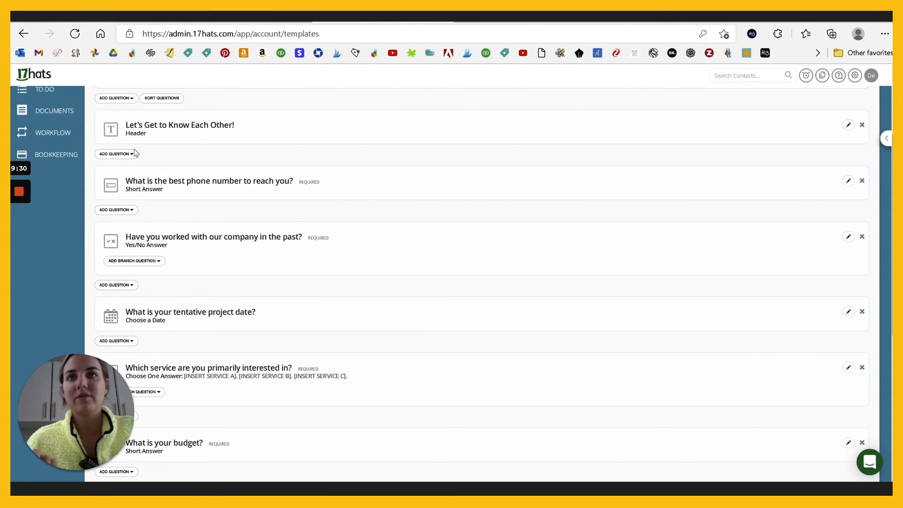
click(116, 153)
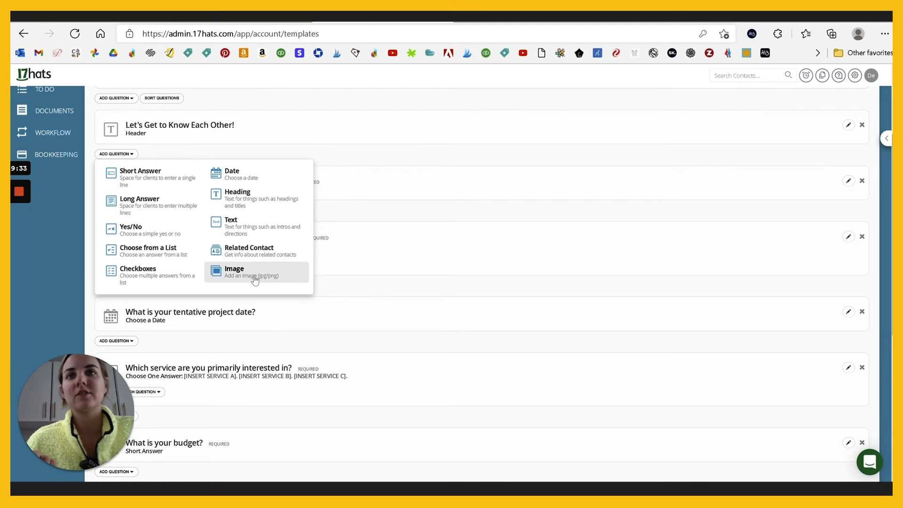
mouse_move(258, 235)
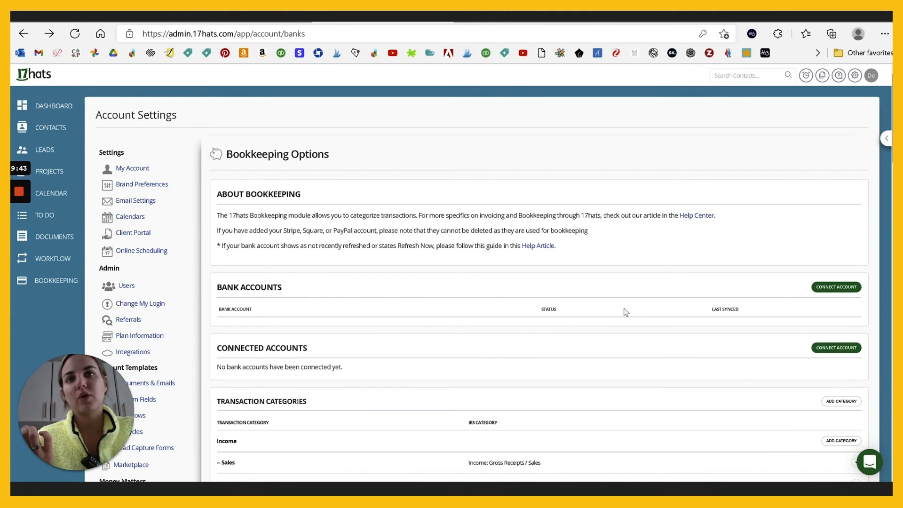
scroll(down, 3)
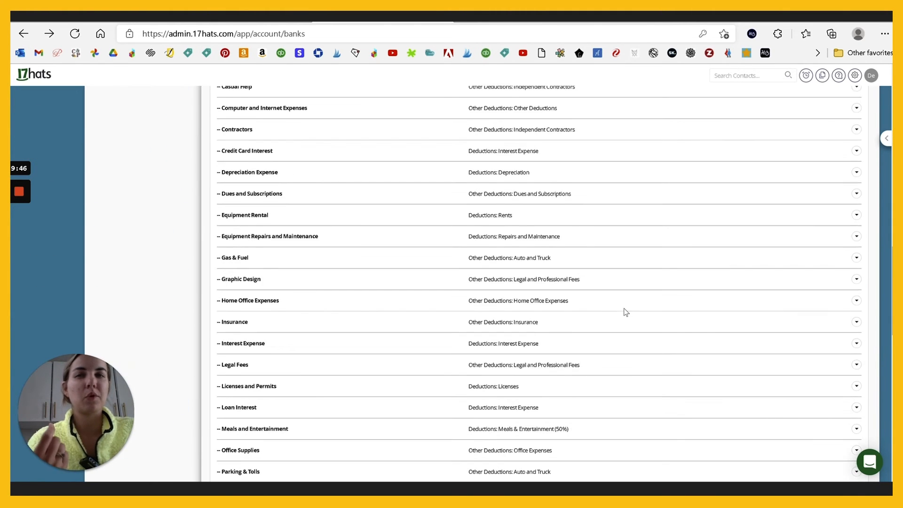
scroll(down, 3)
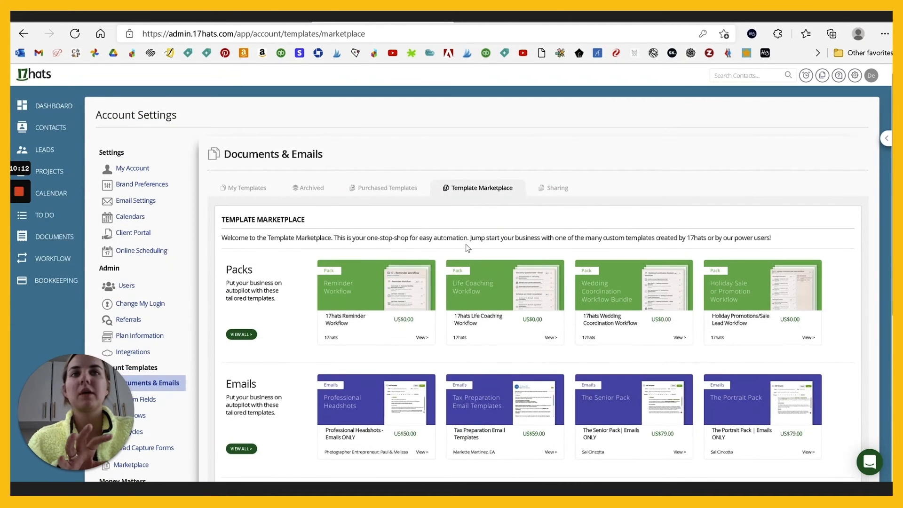
- Scroll the Template Marketplace past packs and emails to questionnaire and contract bundles
scroll(down, 3)
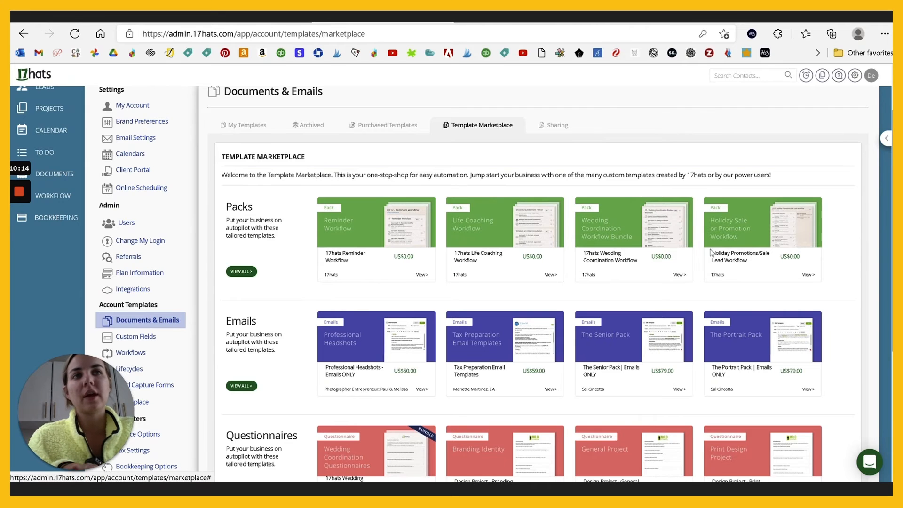
scroll(down, 3)
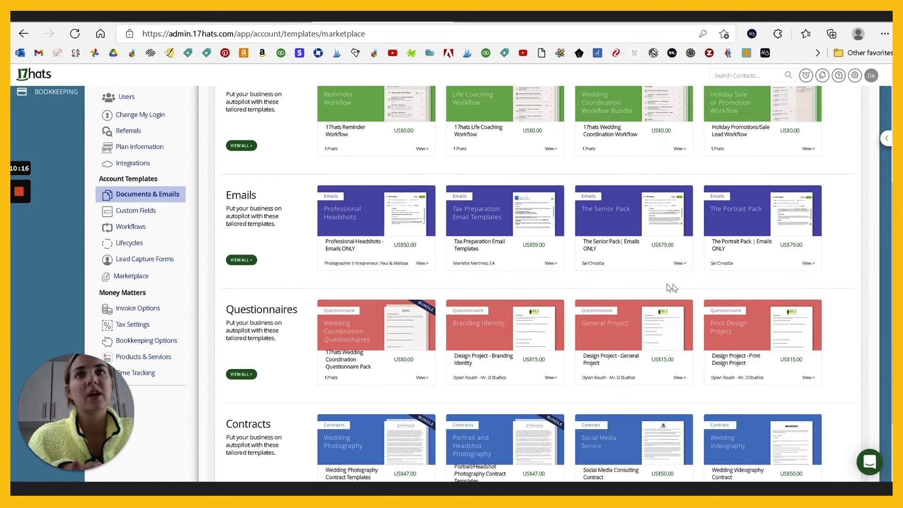
scroll(down, 3)
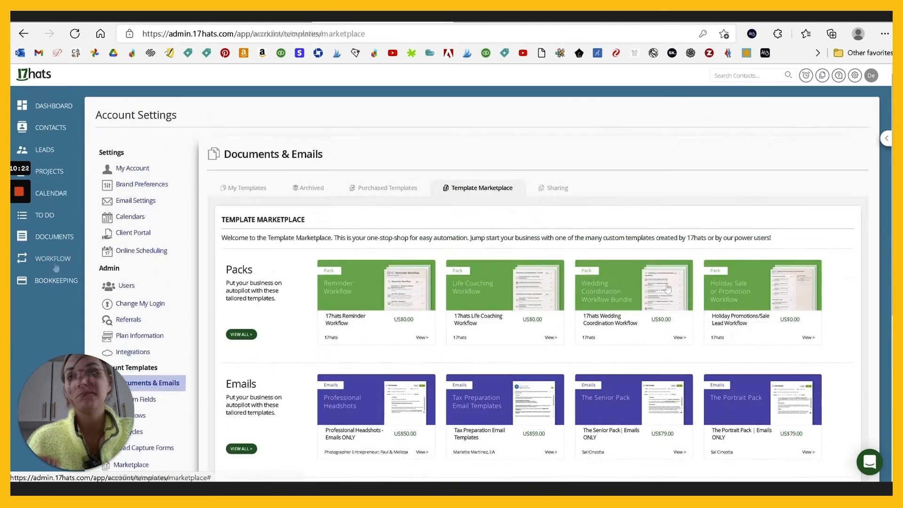
- Create and save a new workflow named "Laney's workflow" with the default calendar
click(53, 258)
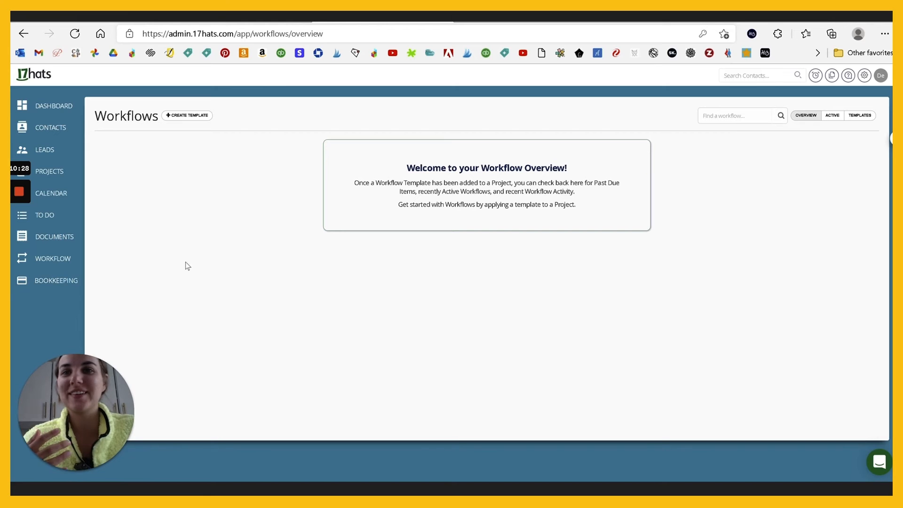
mouse_move(553, 280)
text(Laney's wor)
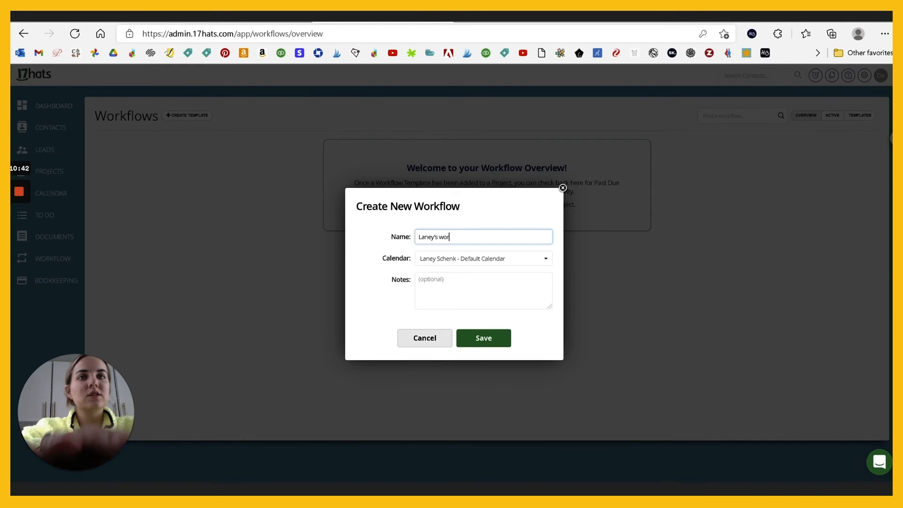
text(kflow)
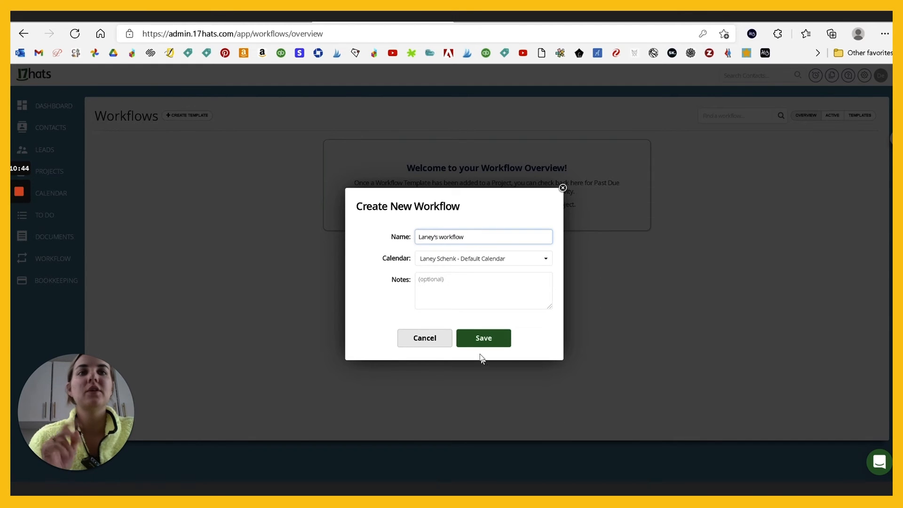
click(483, 338)
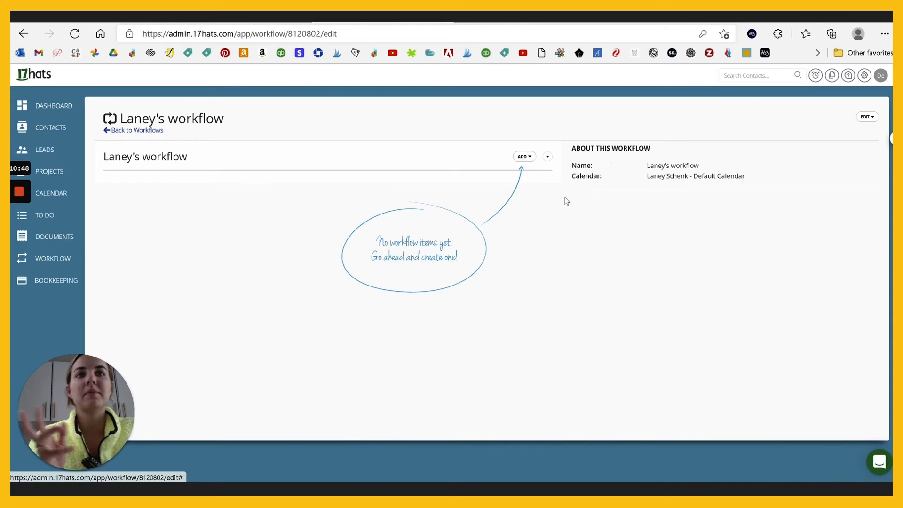
- Add an item to Laney's workflow and list the available action types
click(524, 156)
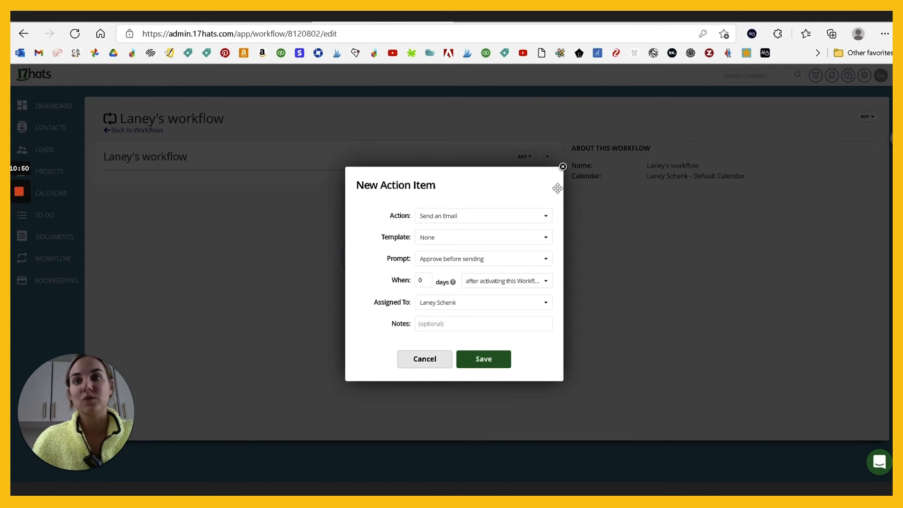
click(483, 216)
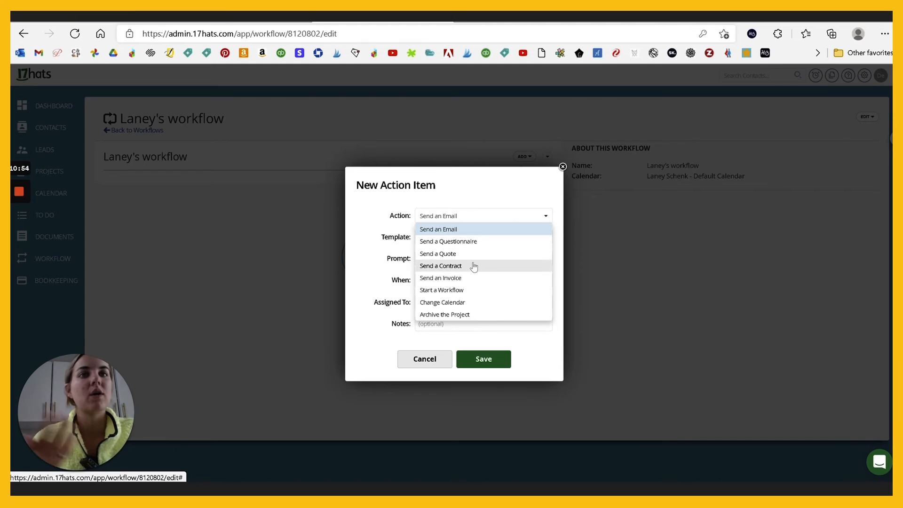
mouse_move(471, 305)
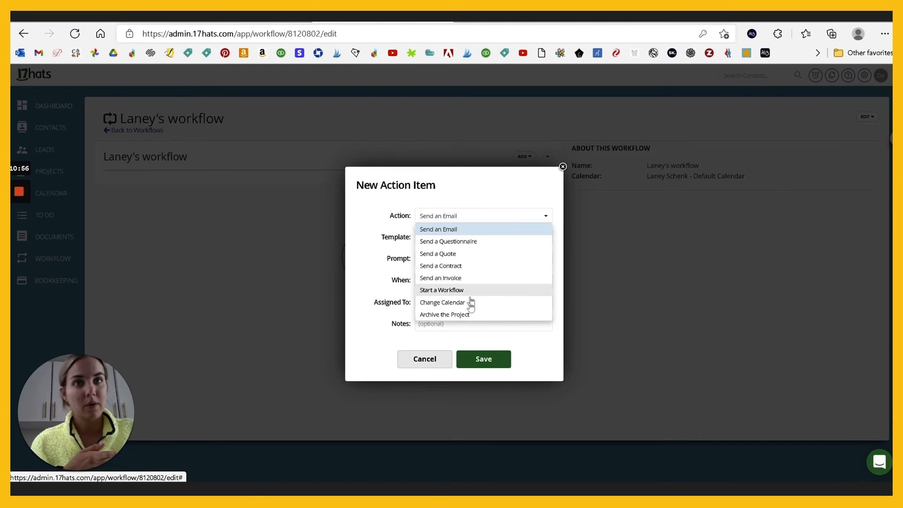
mouse_move(498, 318)
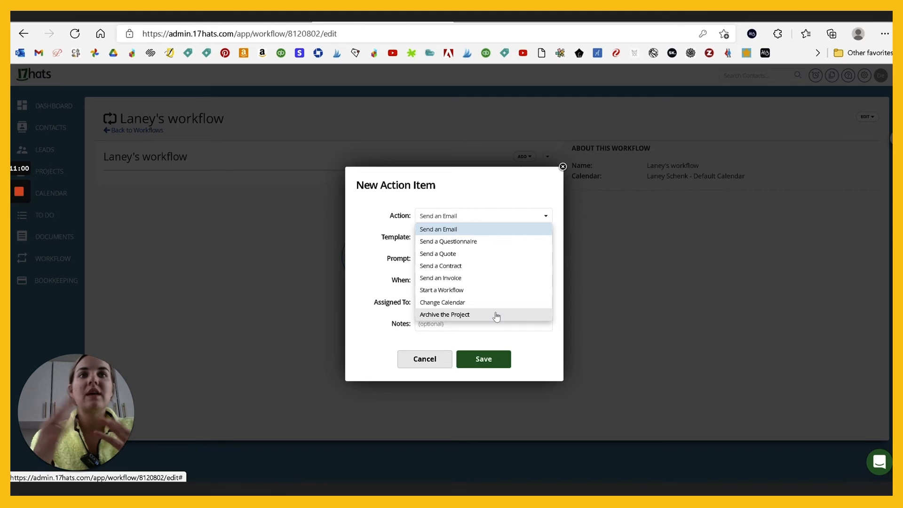
mouse_move(500, 339)
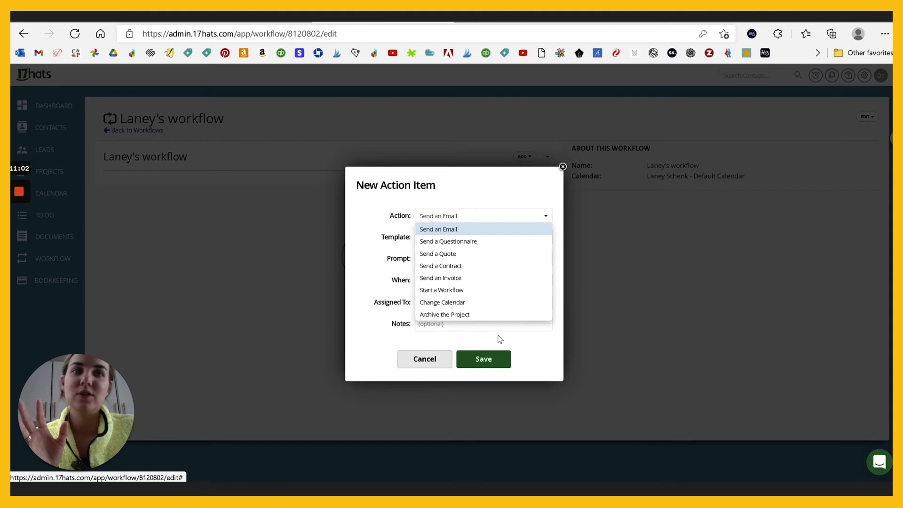
mouse_move(505, 316)
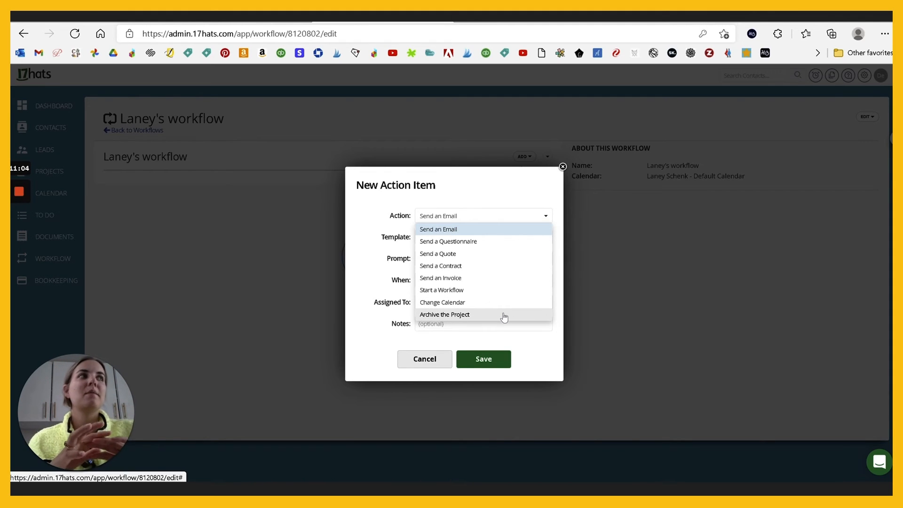
mouse_move(485, 241)
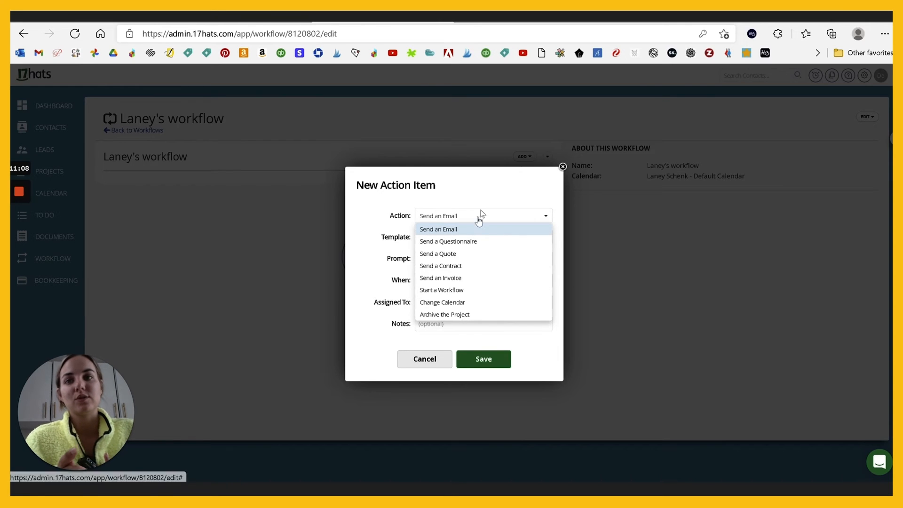
mouse_move(459, 229)
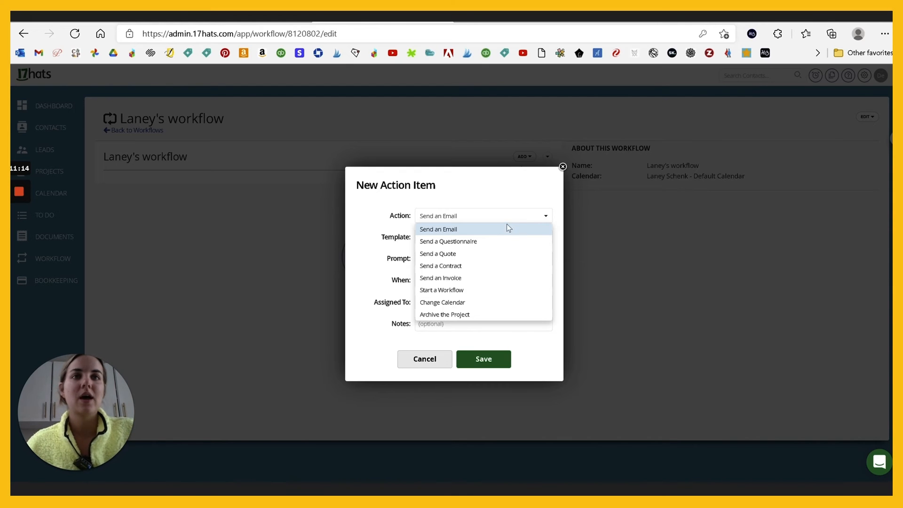
mouse_move(498, 249)
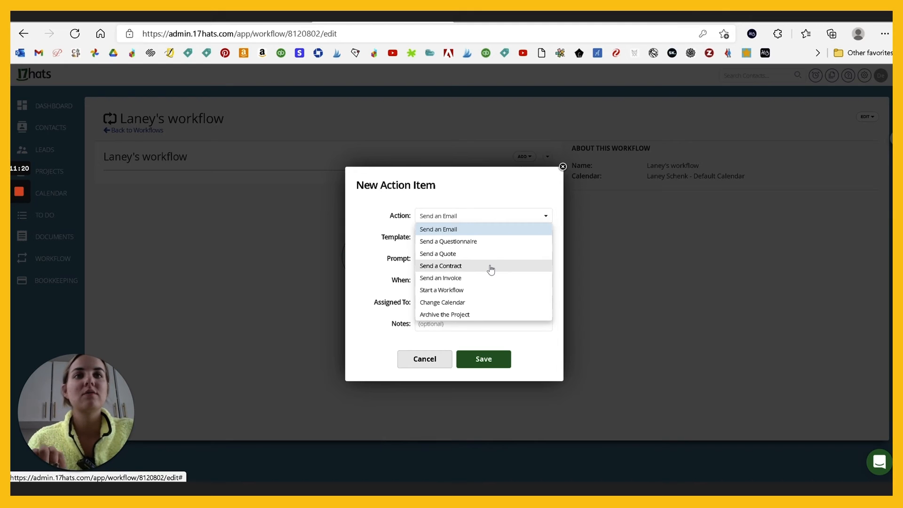
mouse_move(498, 224)
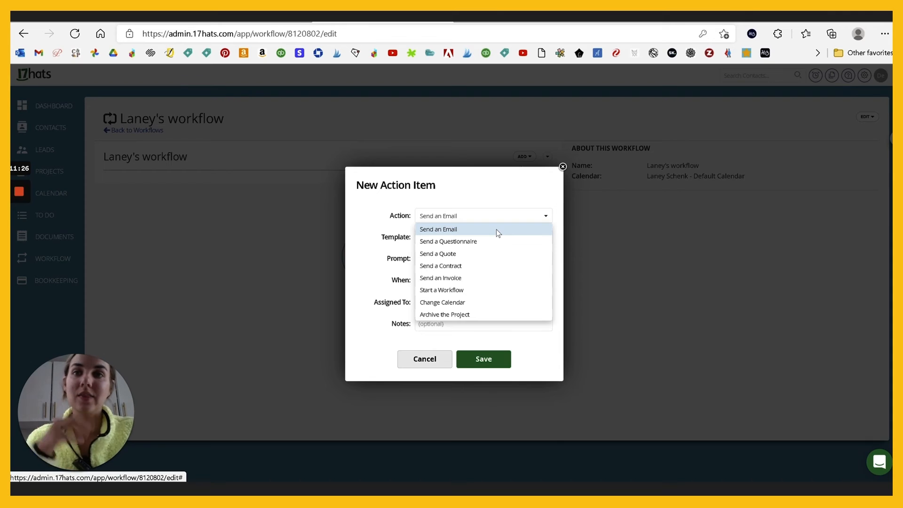
mouse_move(468, 230)
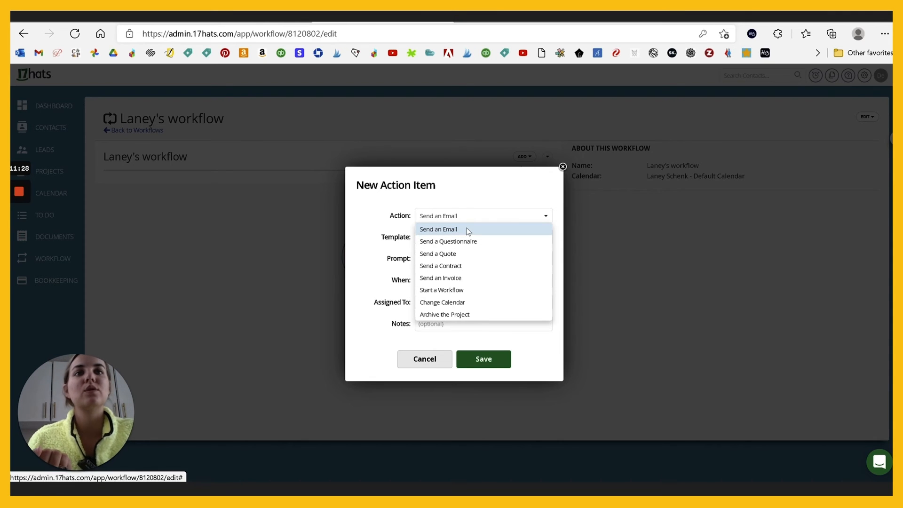
- Set the action to Send an Email automatically, 0 days before the Base Date
click(438, 229)
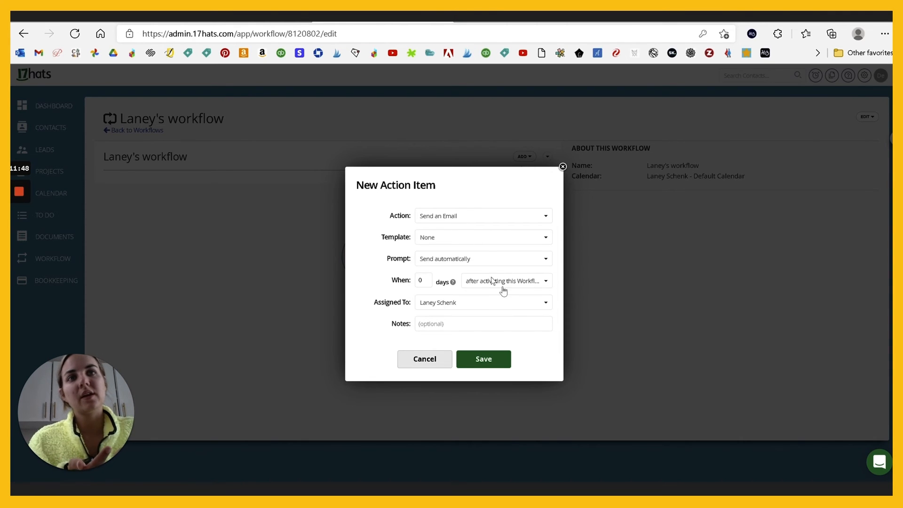
click(506, 281)
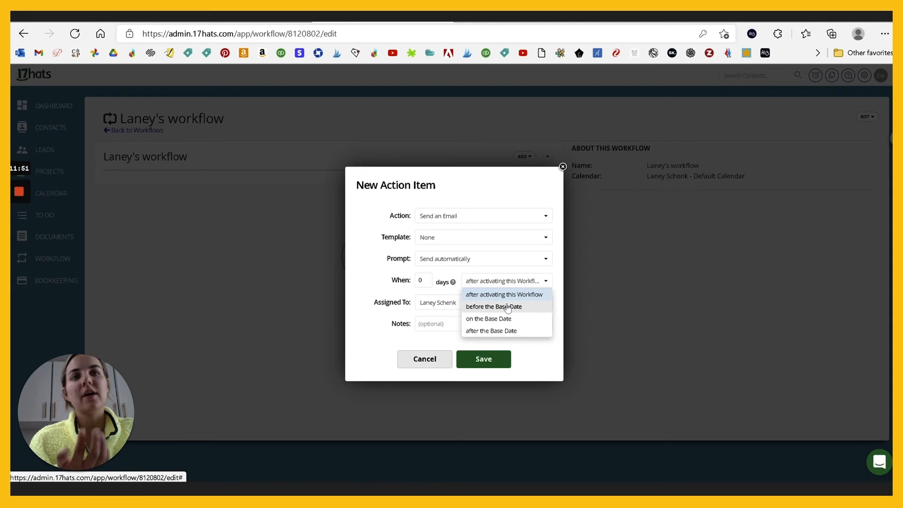
click(494, 307)
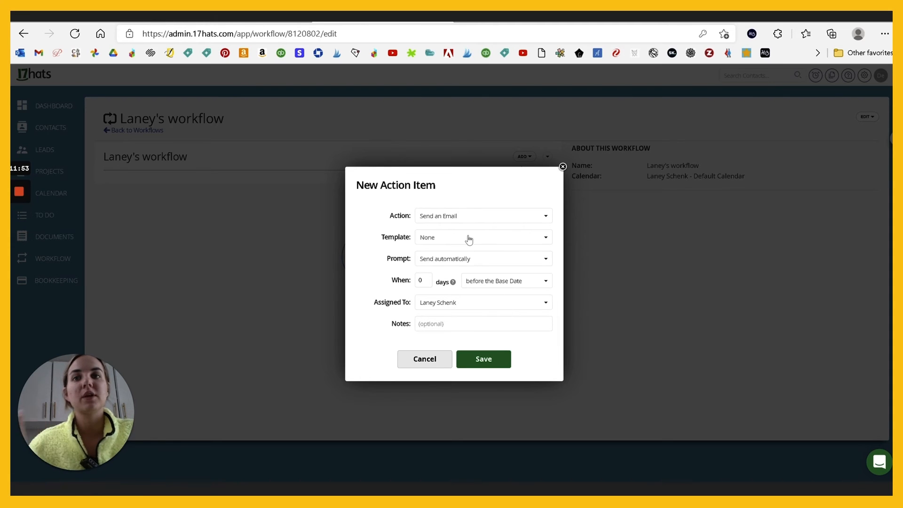
mouse_move(474, 228)
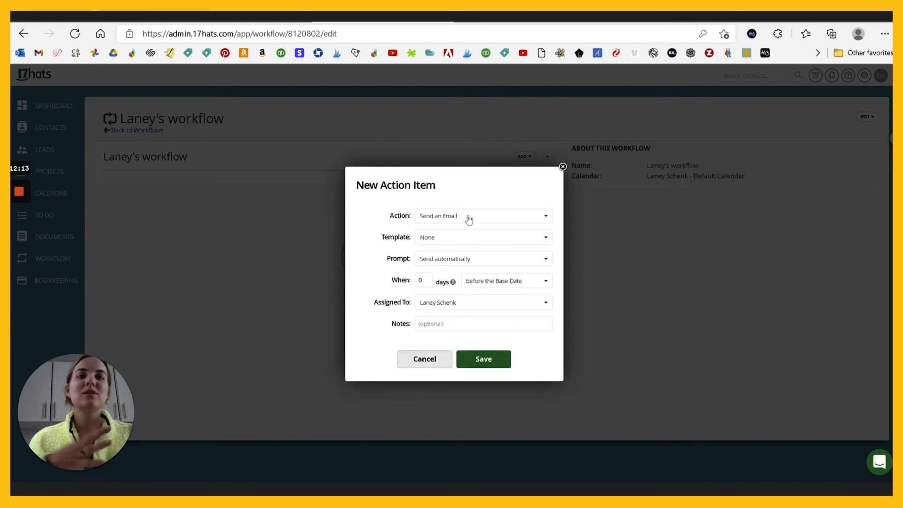
mouse_move(563, 167)
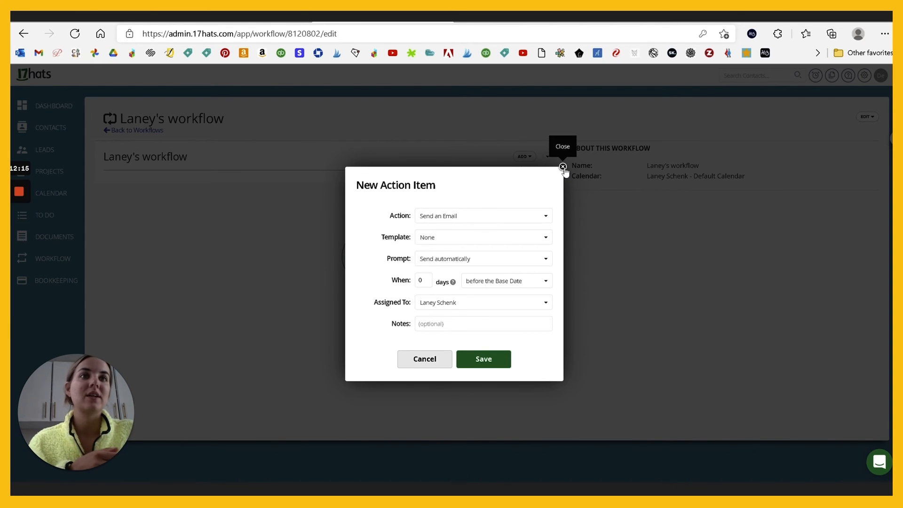
- Close the New Action Item dialog without saving the email action
click(563, 166)
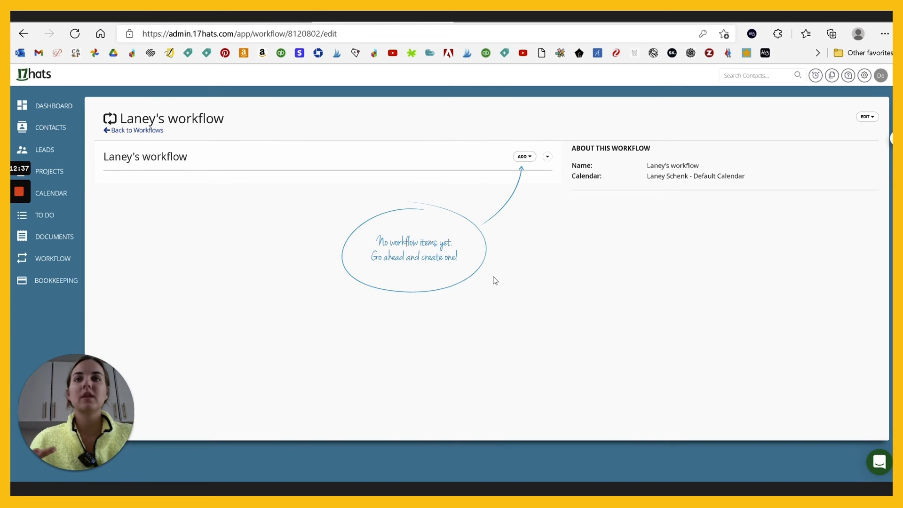
mouse_move(48, 108)
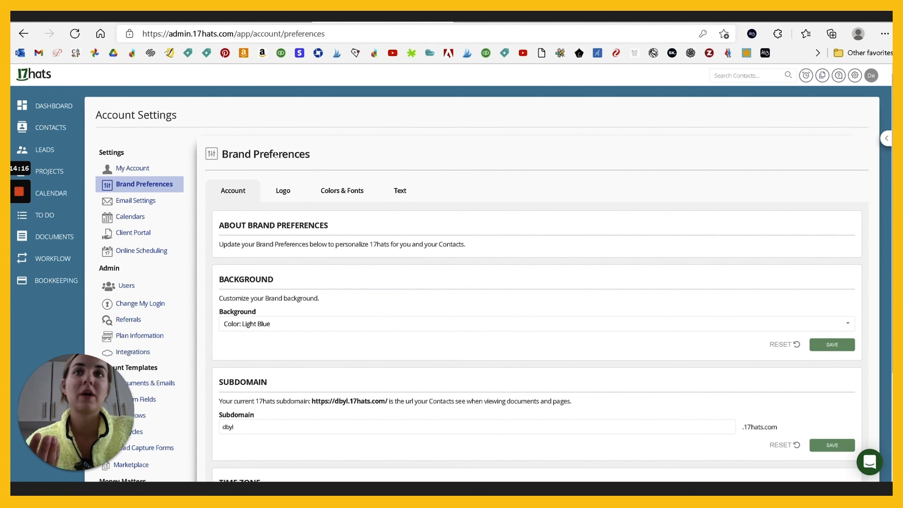
click(342, 191)
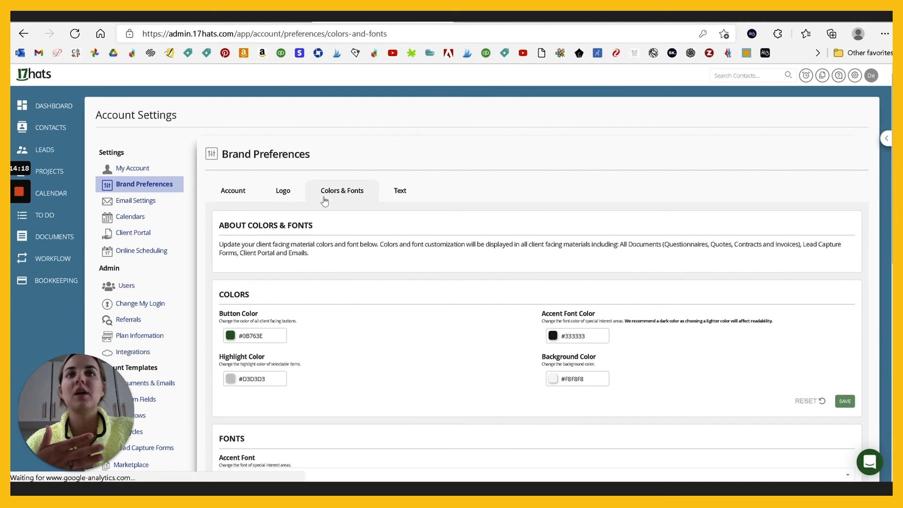
scroll(down, 3)
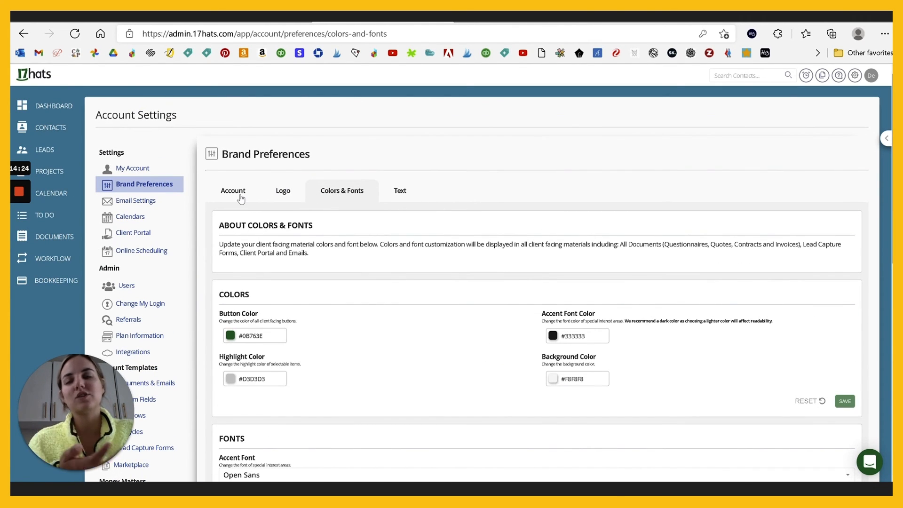
click(233, 191)
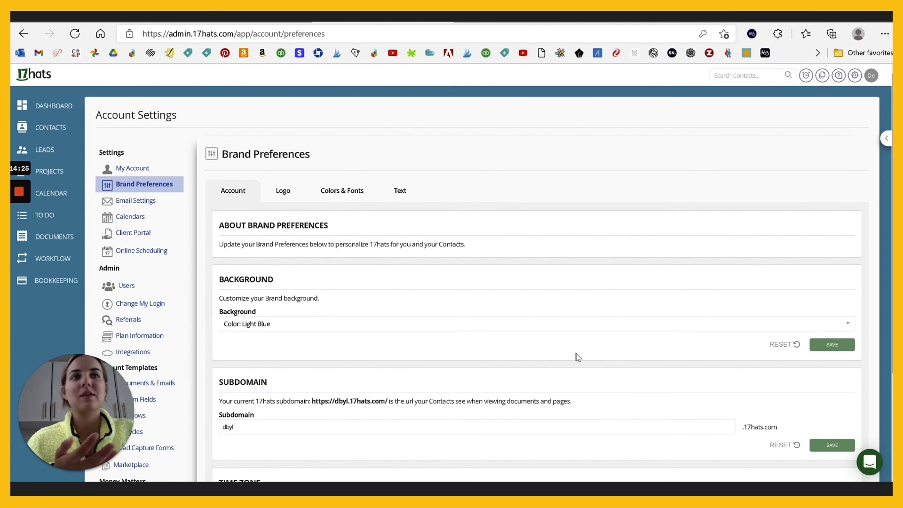
scroll(down, 3)
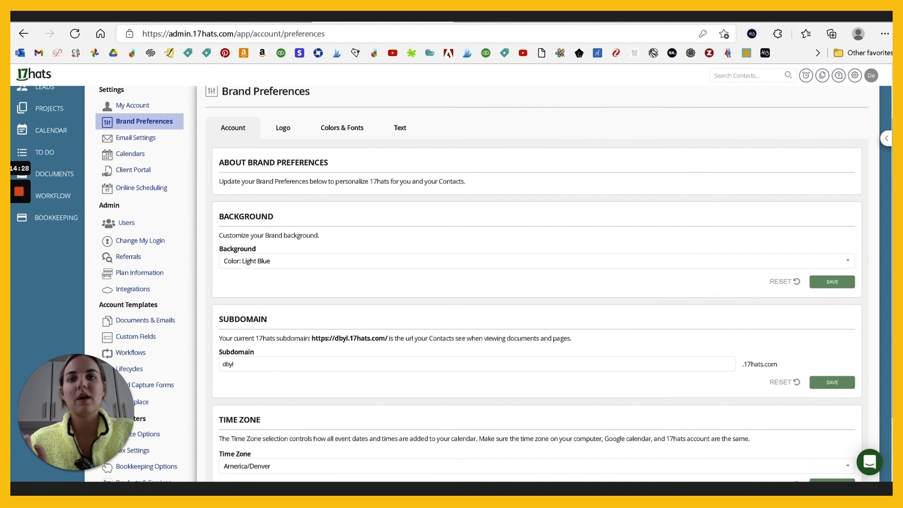